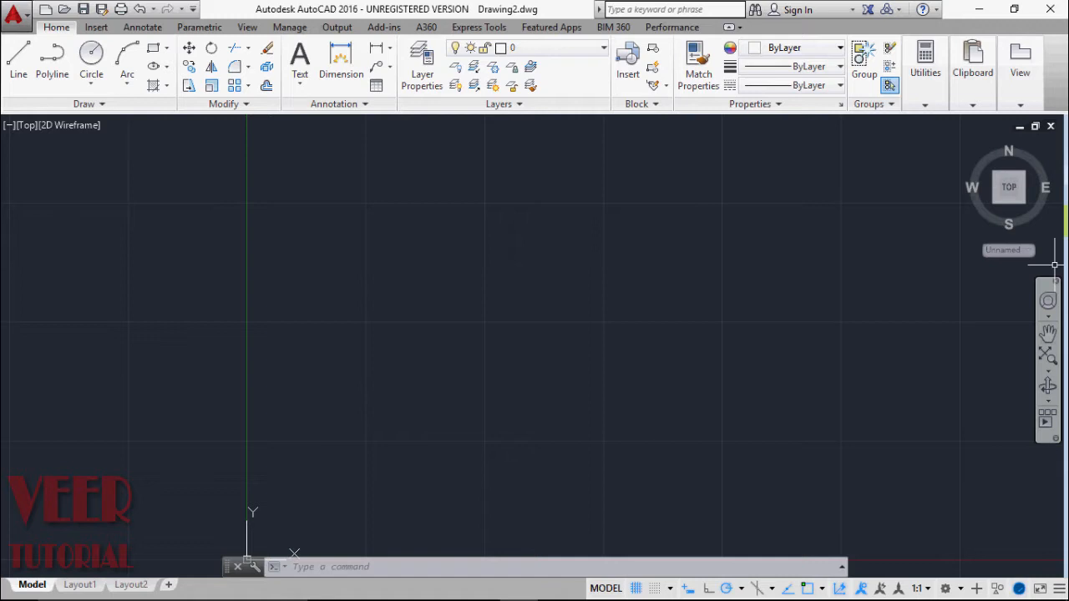
mouse_move(385, 201)
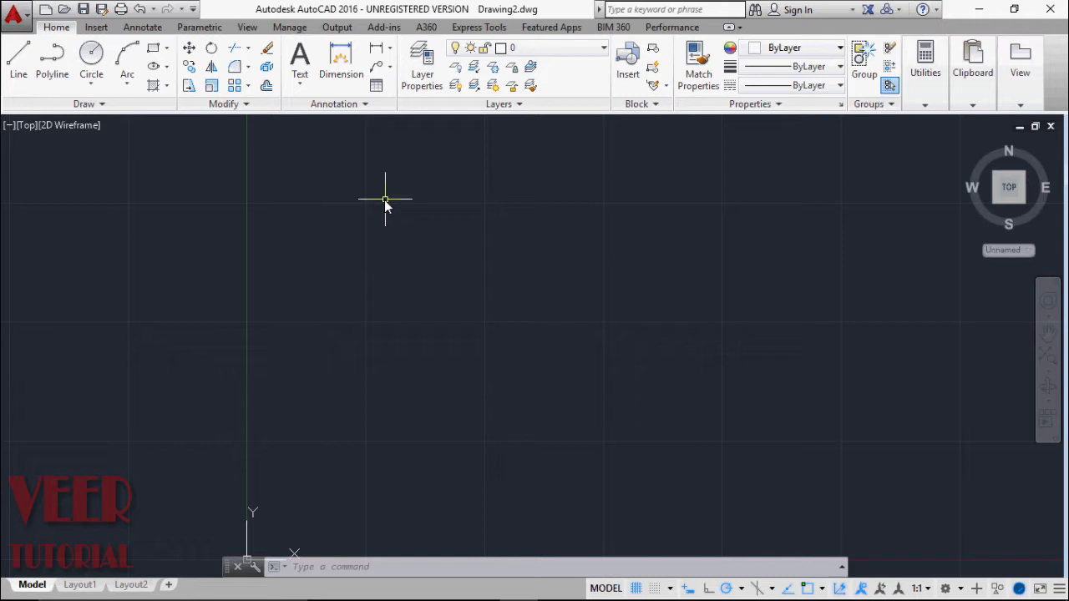
Step: Draw a rectangle in the middle of the drawing area using the Rectangle tool
click(166, 47)
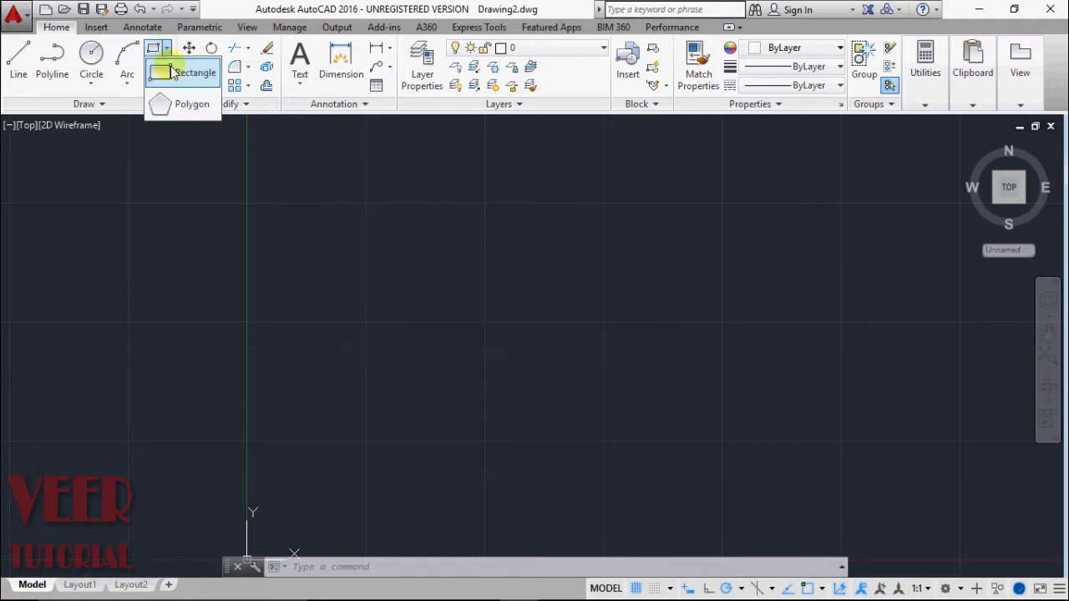
click(195, 73)
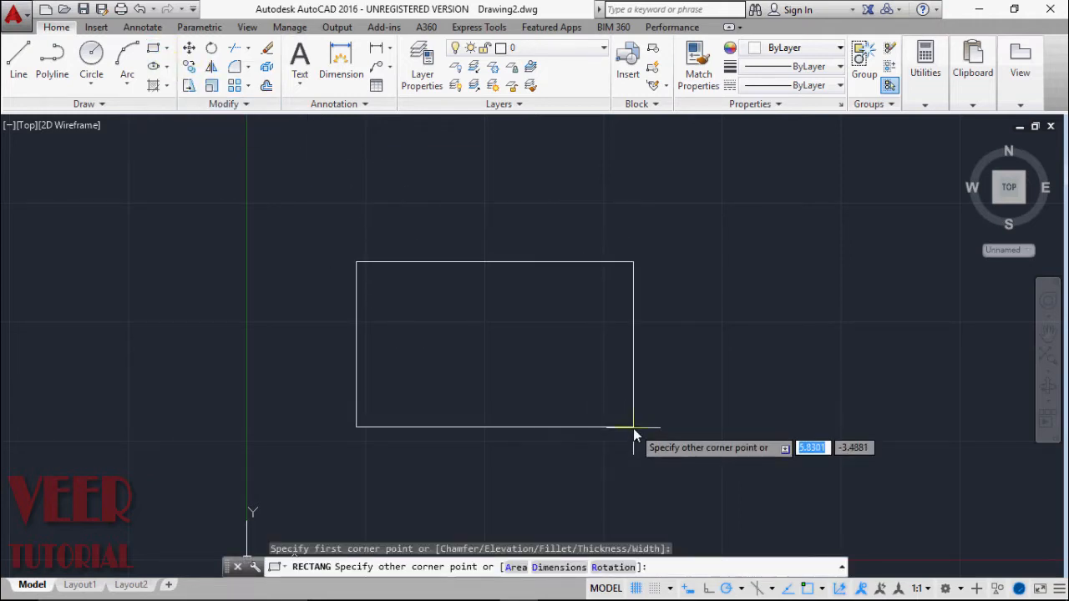
click(635, 428)
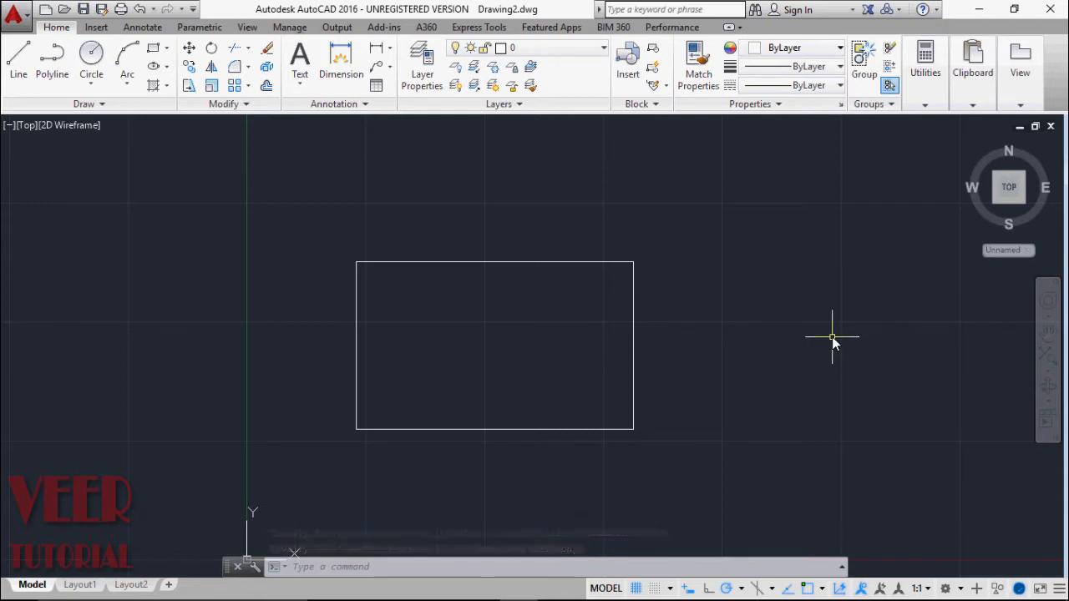
mouse_move(654, 52)
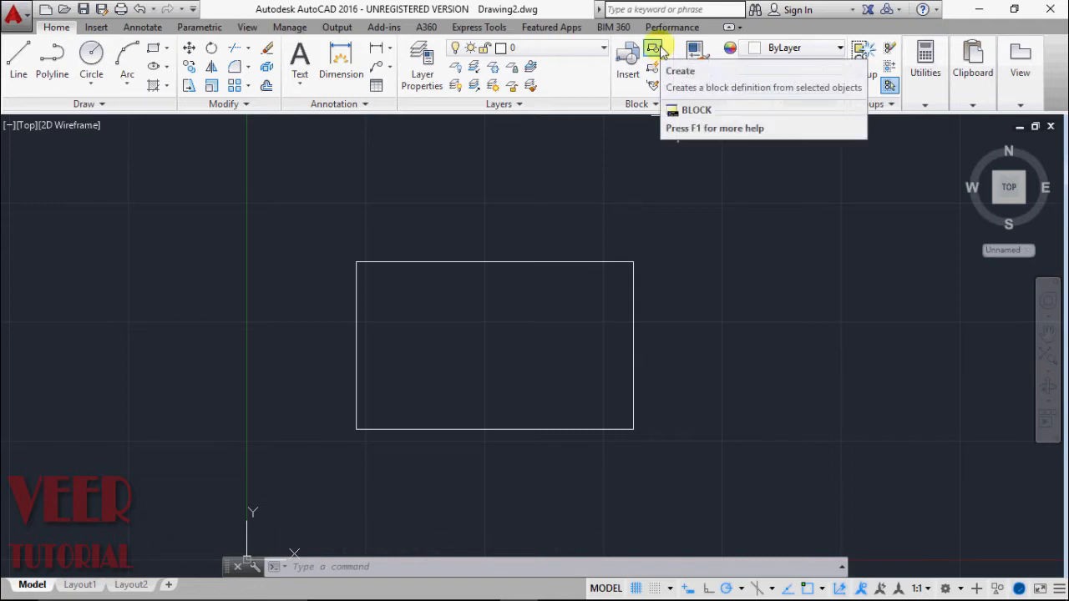
Step: Define block 'dynamic' from the rectangle, with its base point at the lower-left corner
click(654, 53)
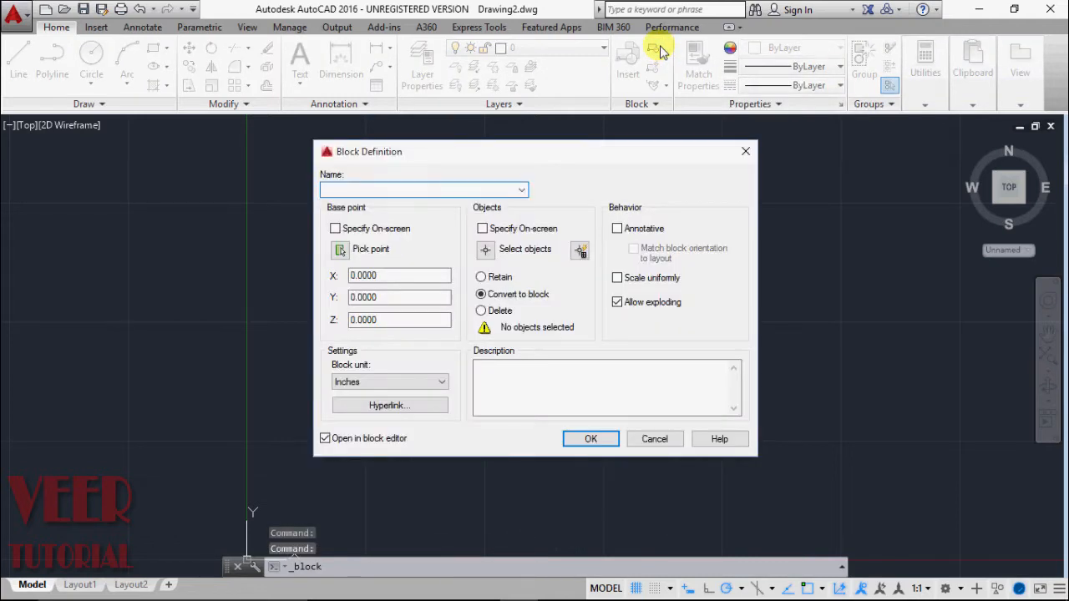
mouse_move(505, 192)
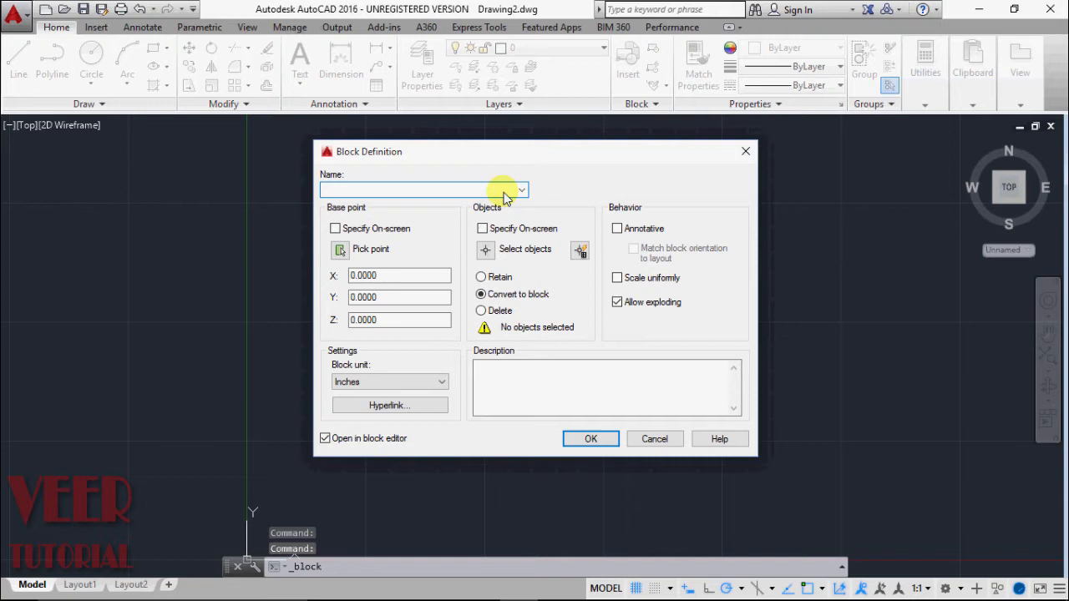
text(dynamic)
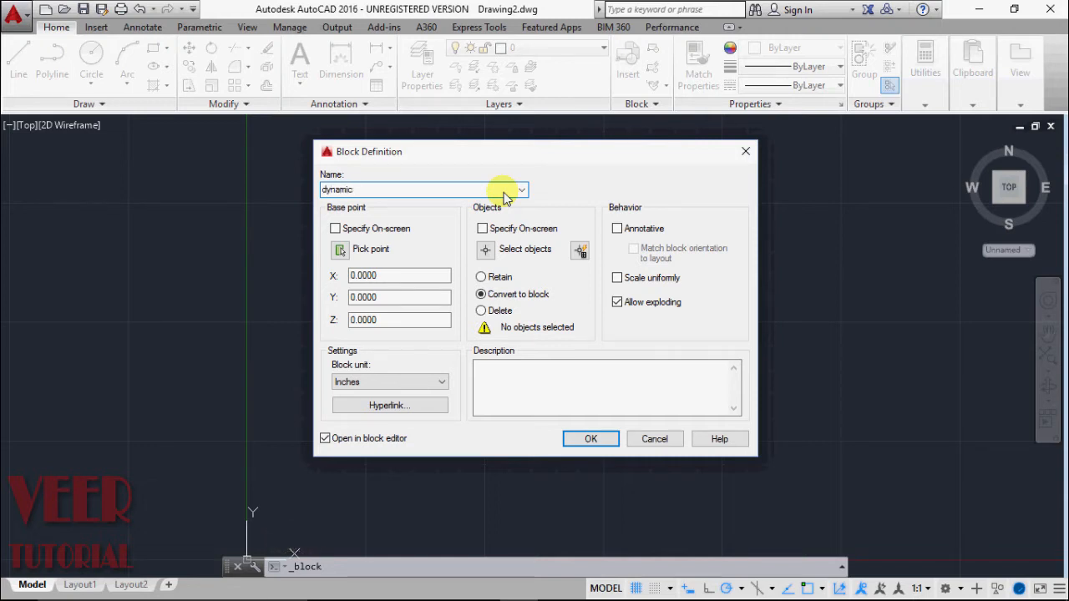
mouse_move(358, 254)
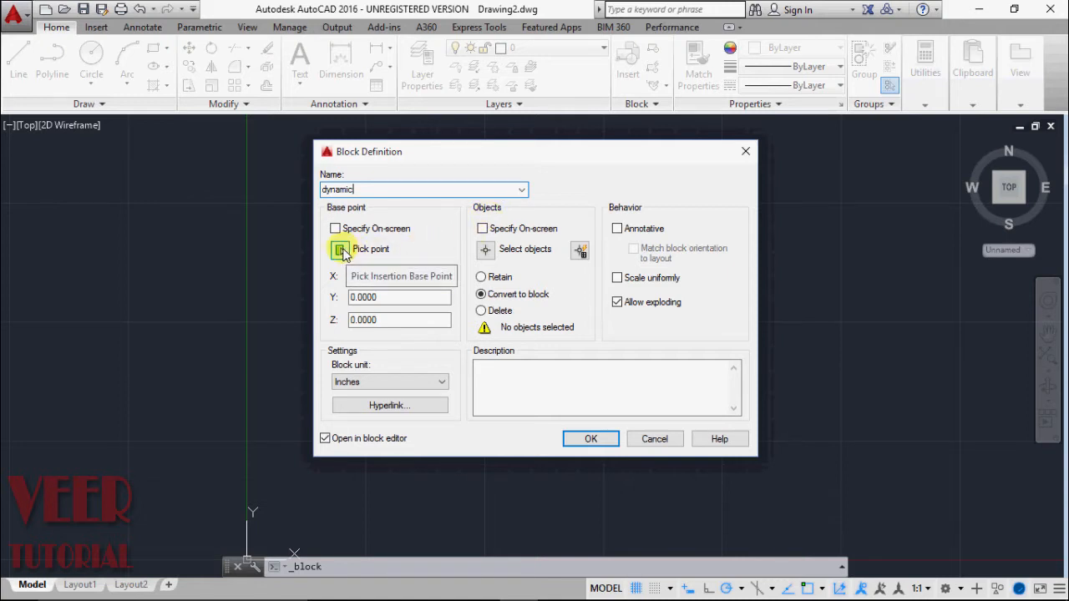
click(340, 249)
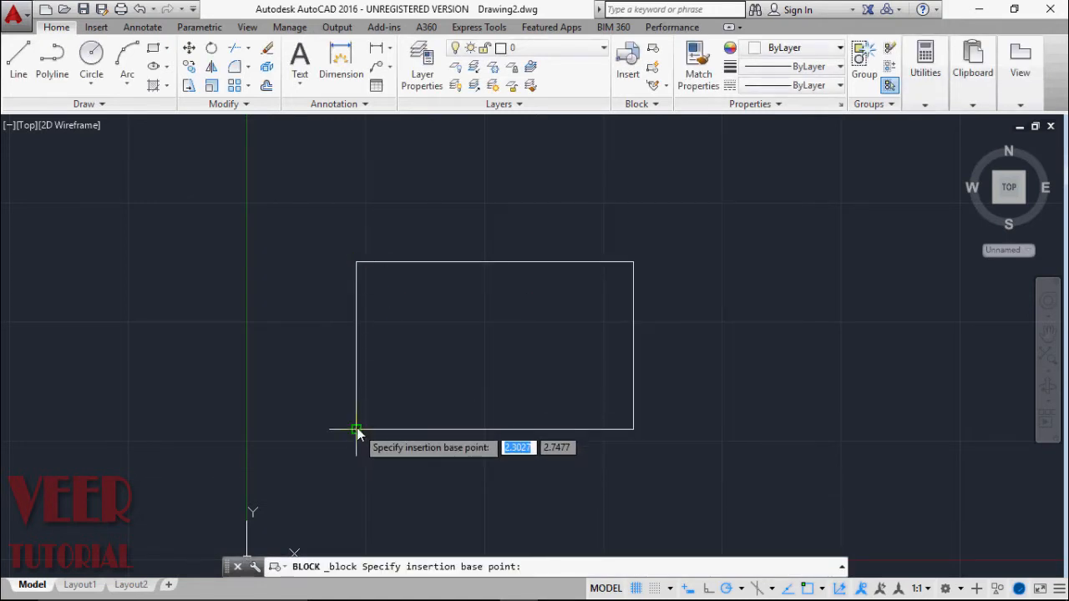
click(358, 430)
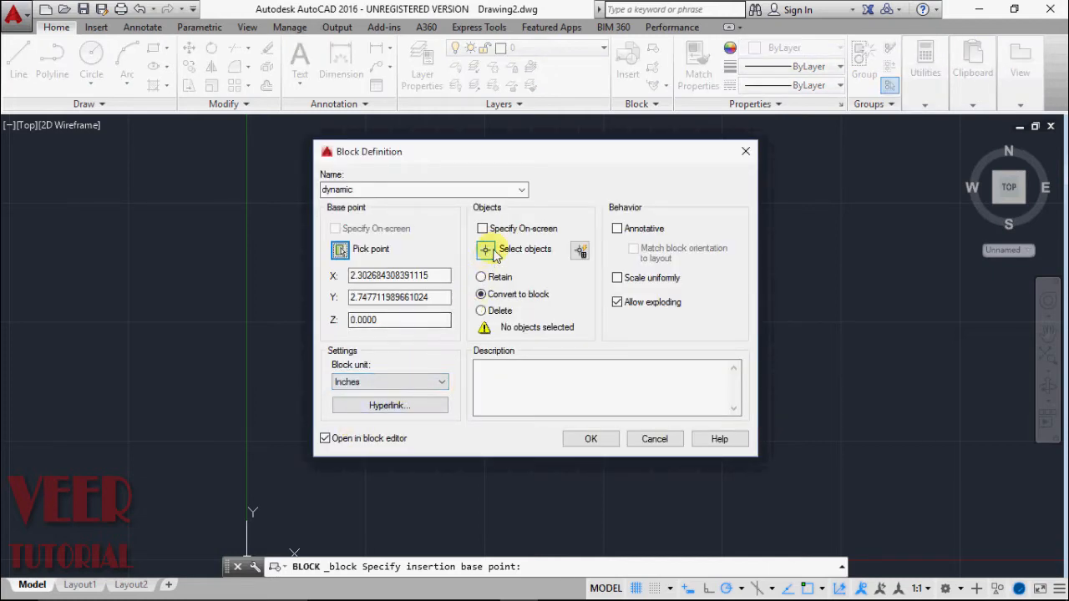
mouse_move(486, 250)
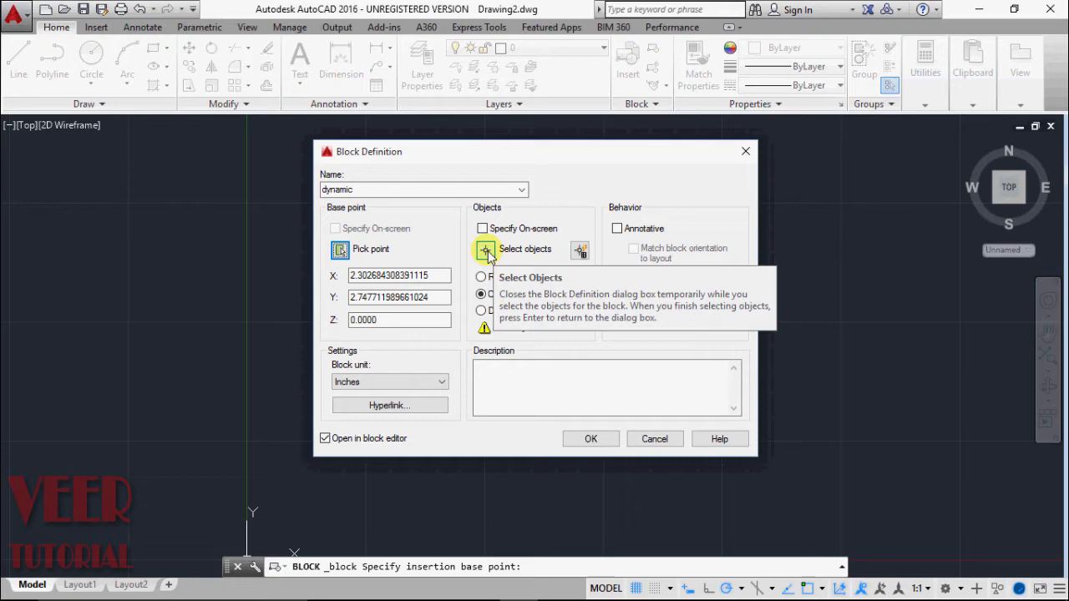
click(485, 250)
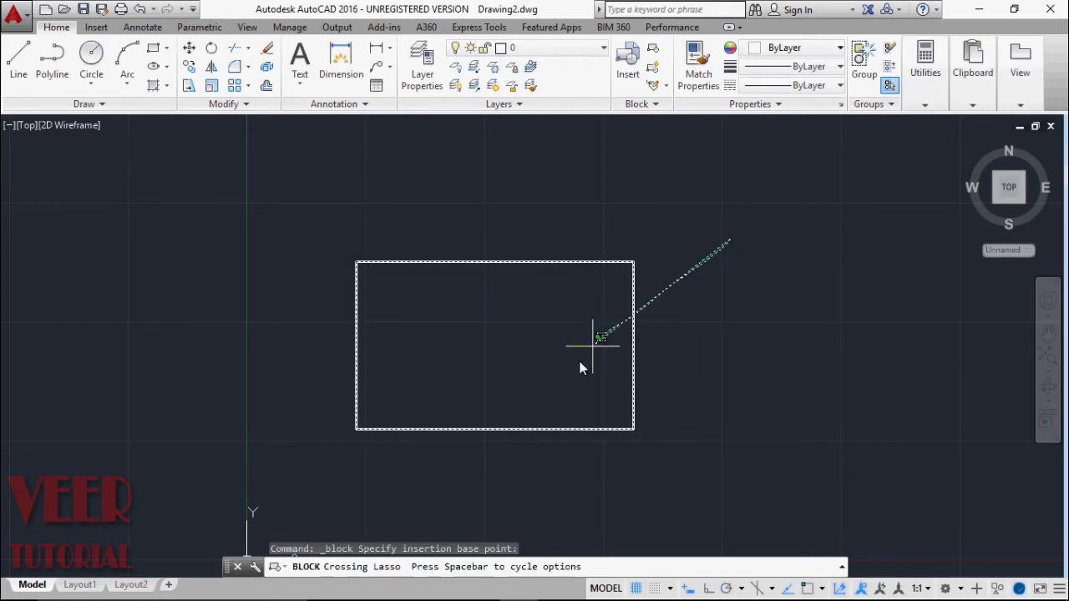
click(600, 337)
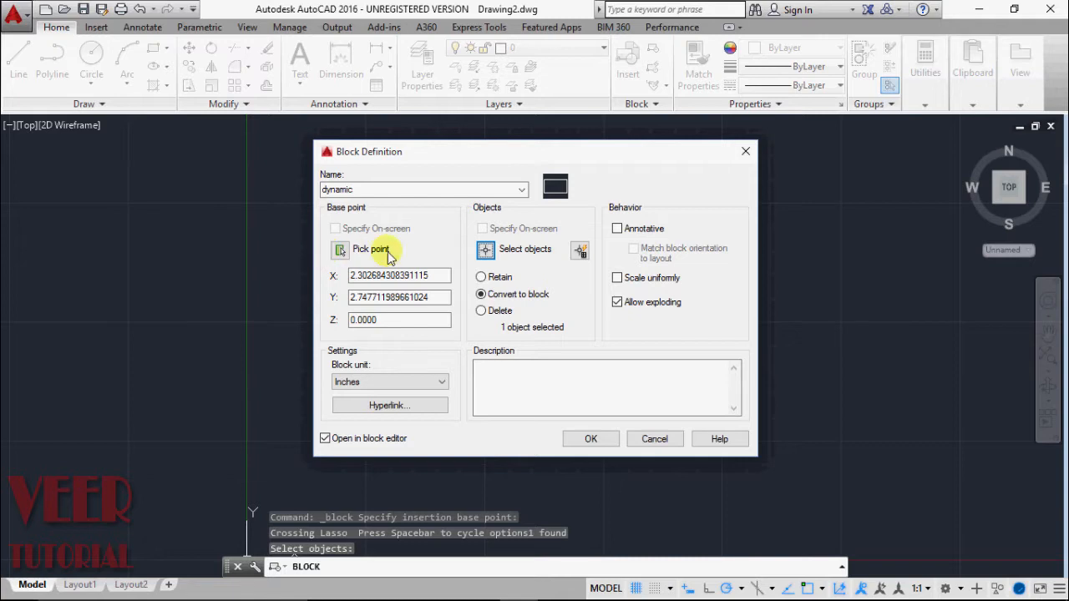
mouse_move(451, 406)
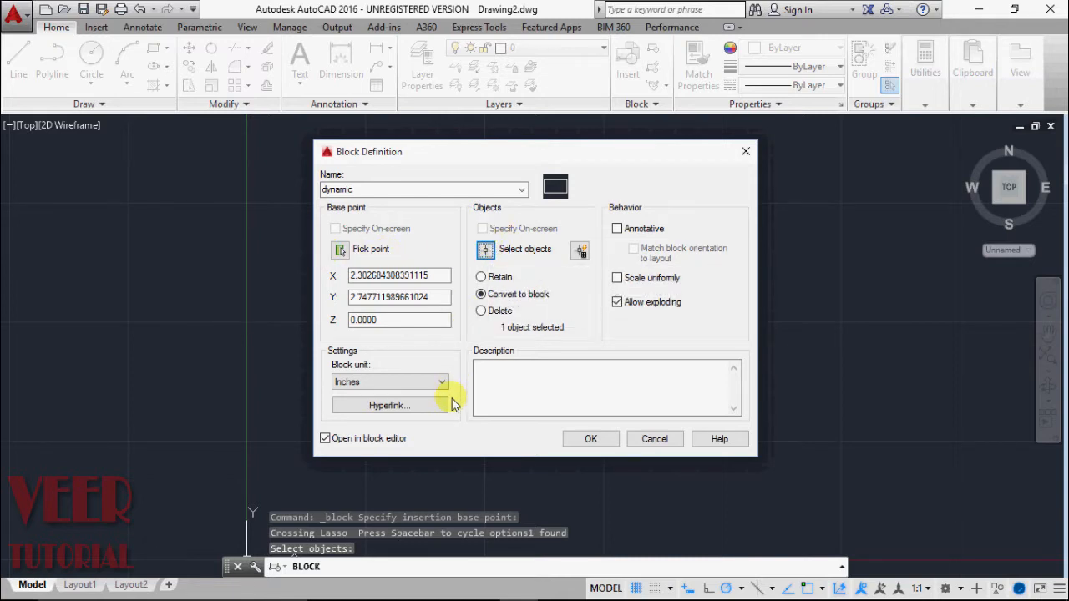
mouse_move(345, 449)
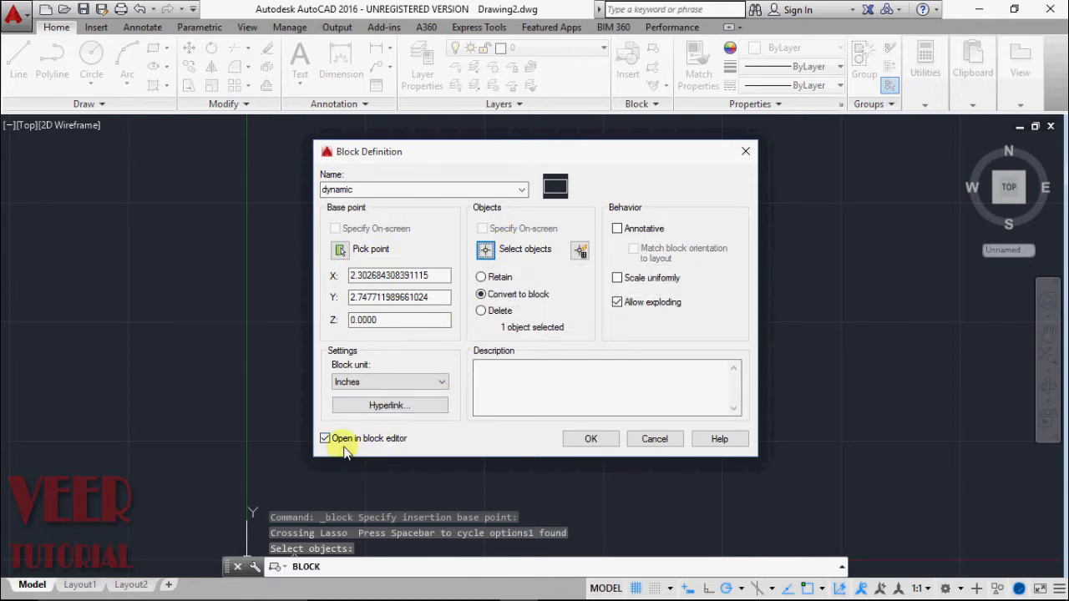
mouse_move(325, 439)
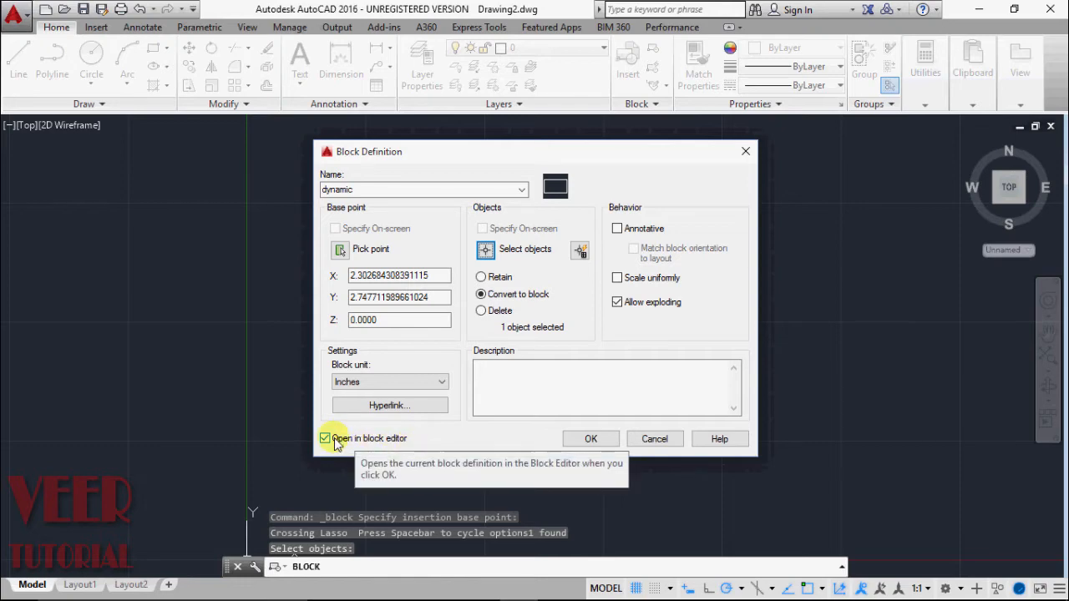
mouse_move(462, 443)
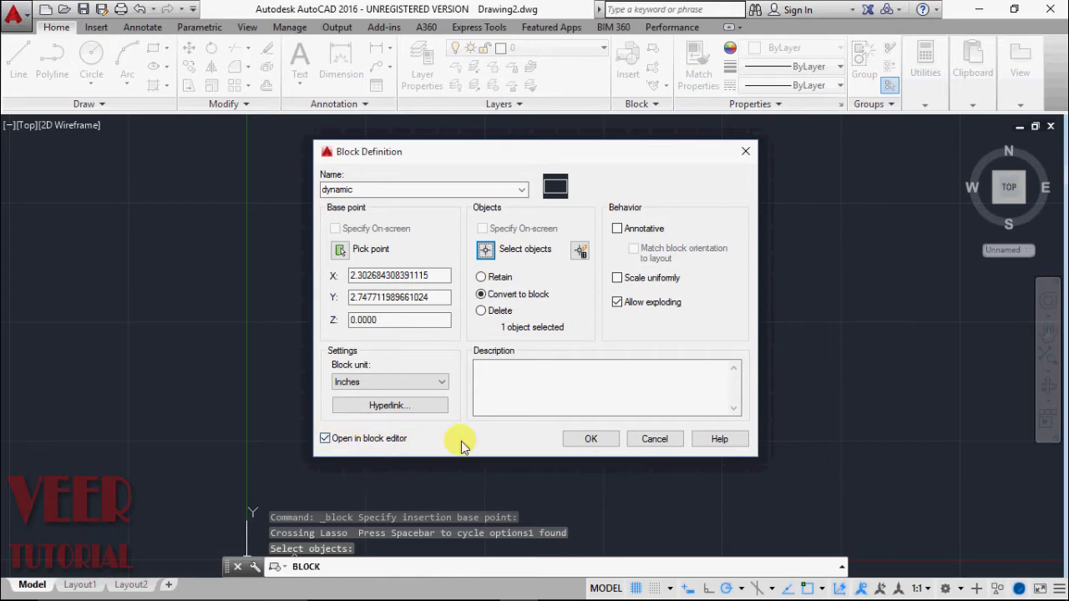
Step: Confirm the 'dynamic' block definition and open it in the Block Editor
click(591, 439)
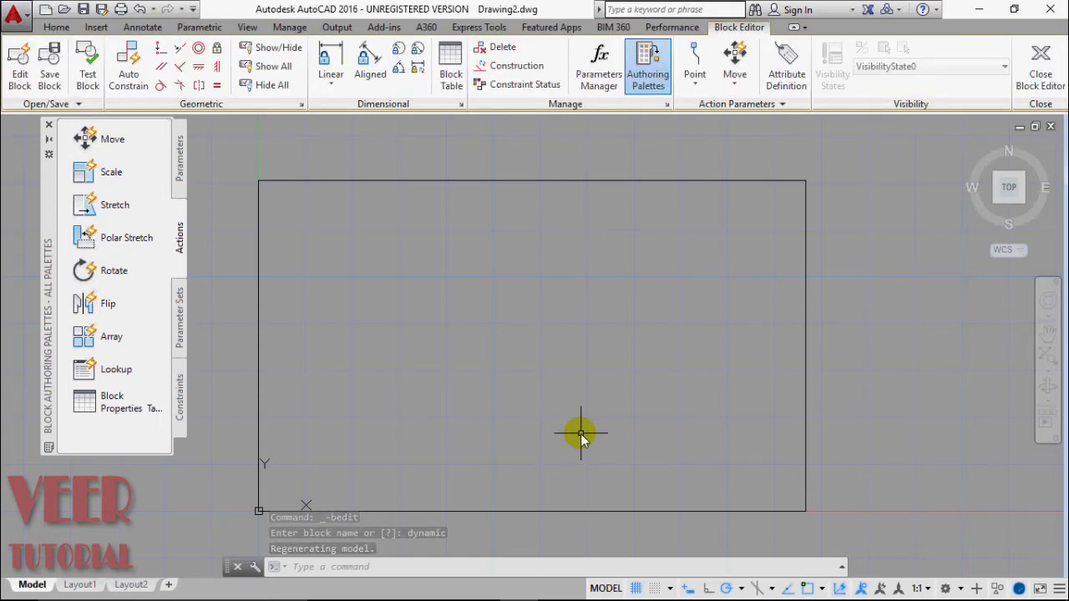
mouse_move(293, 201)
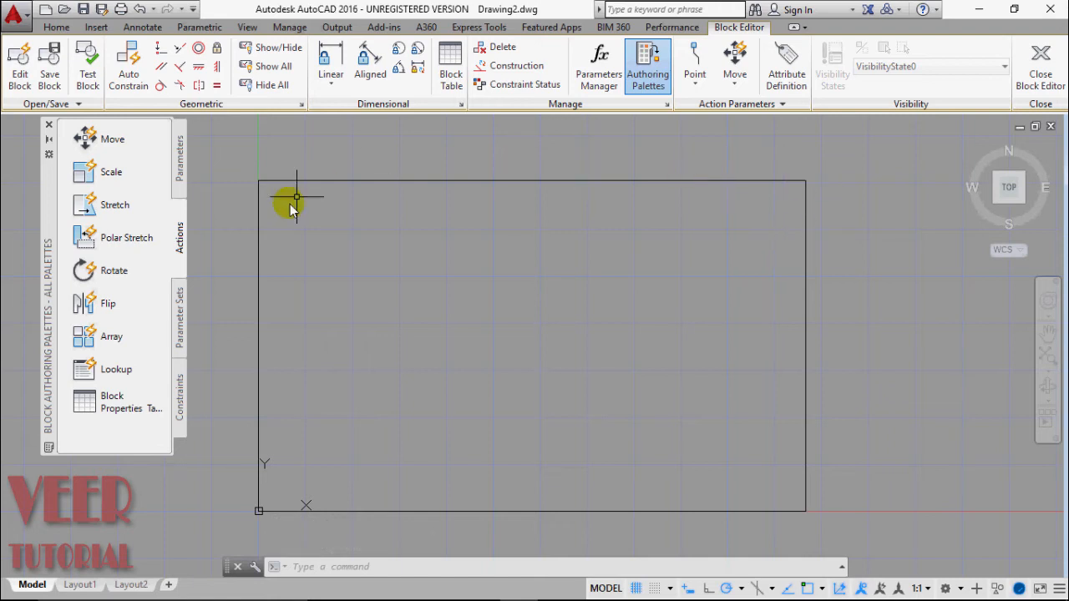
mouse_move(351, 221)
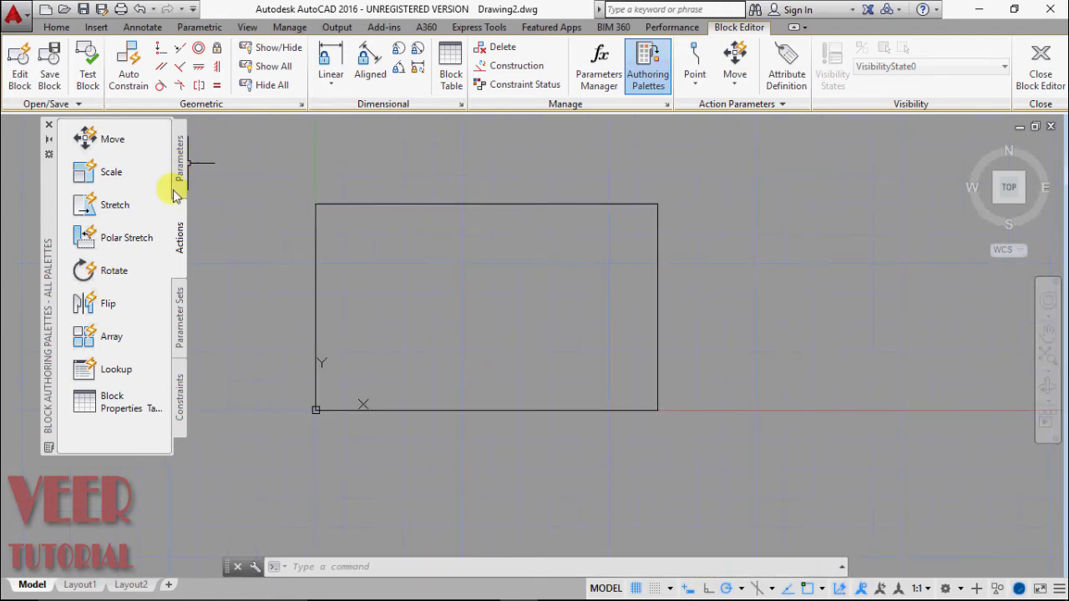
mouse_move(234, 380)
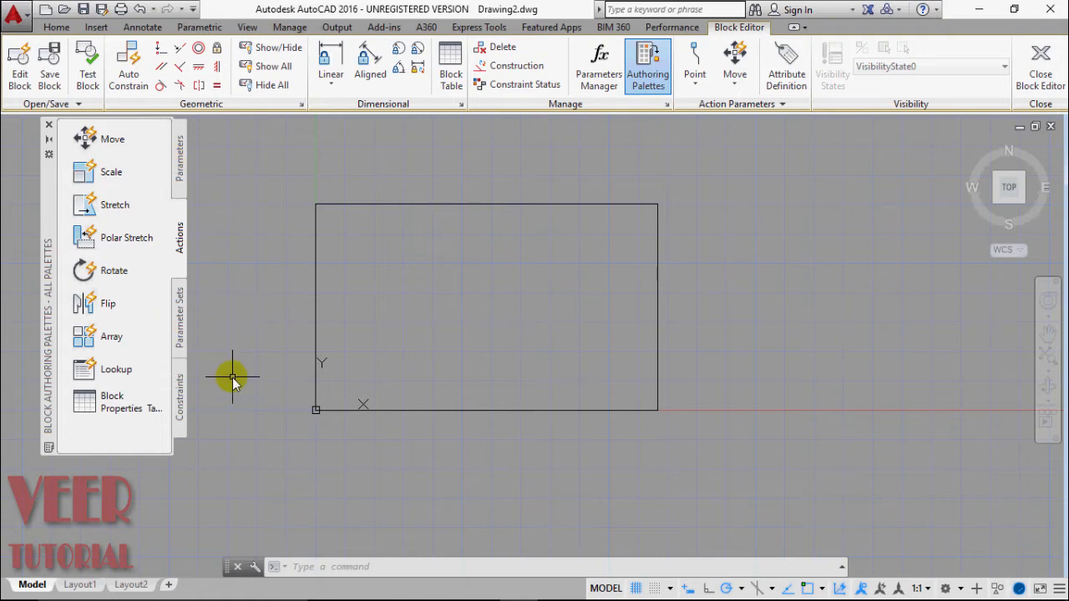
mouse_move(182, 201)
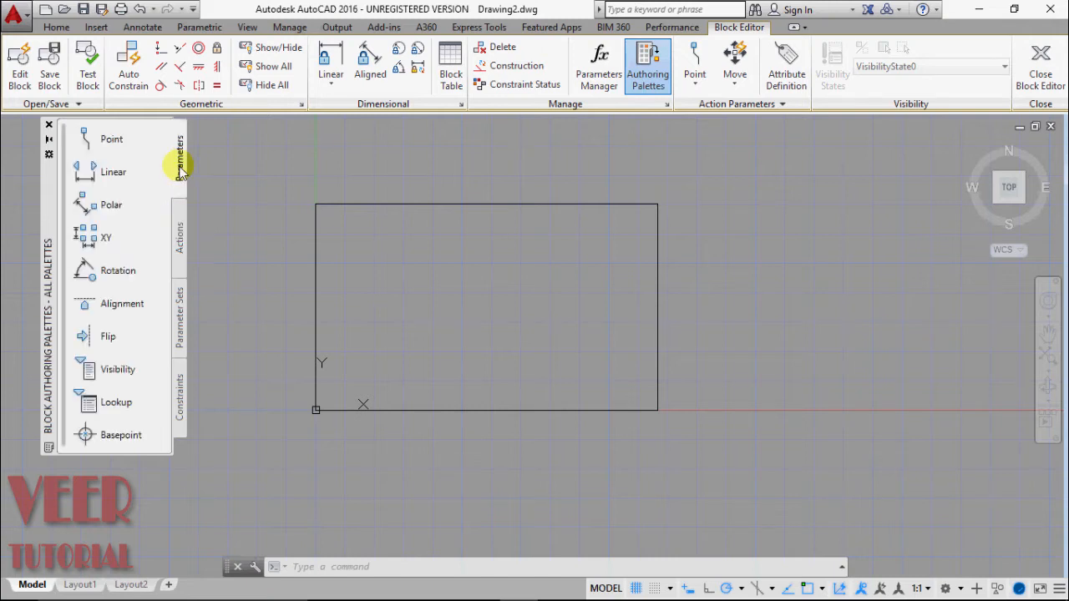
mouse_move(113, 172)
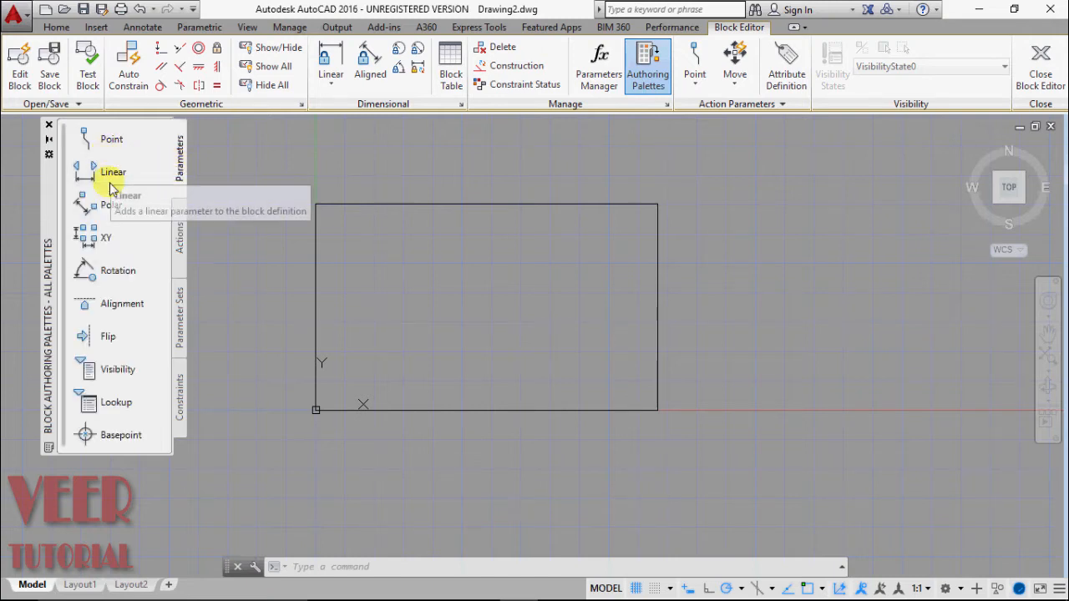
mouse_move(100, 243)
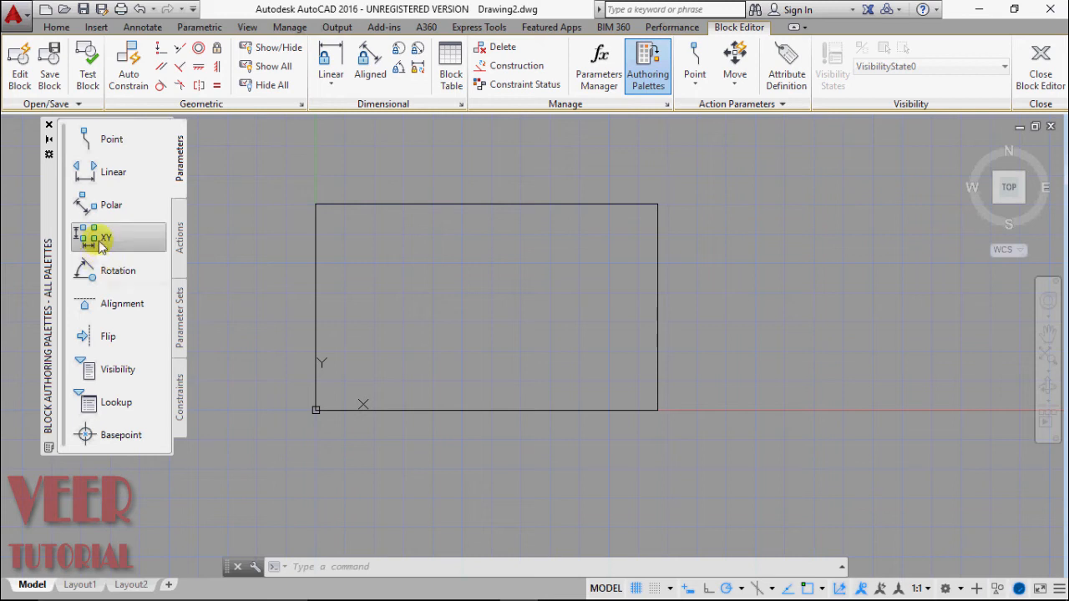
mouse_move(186, 259)
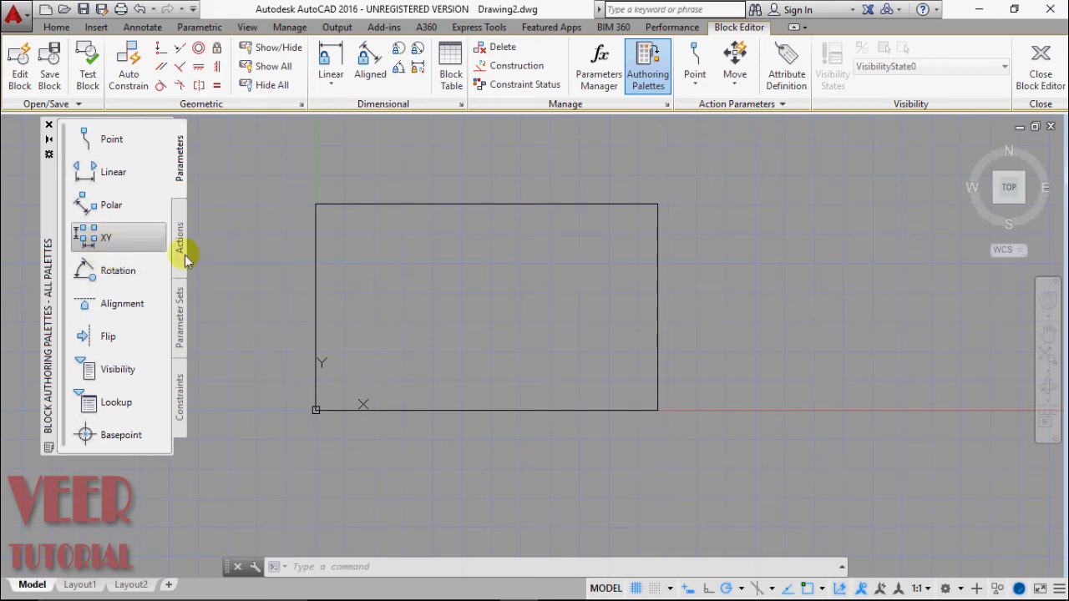
mouse_move(125, 435)
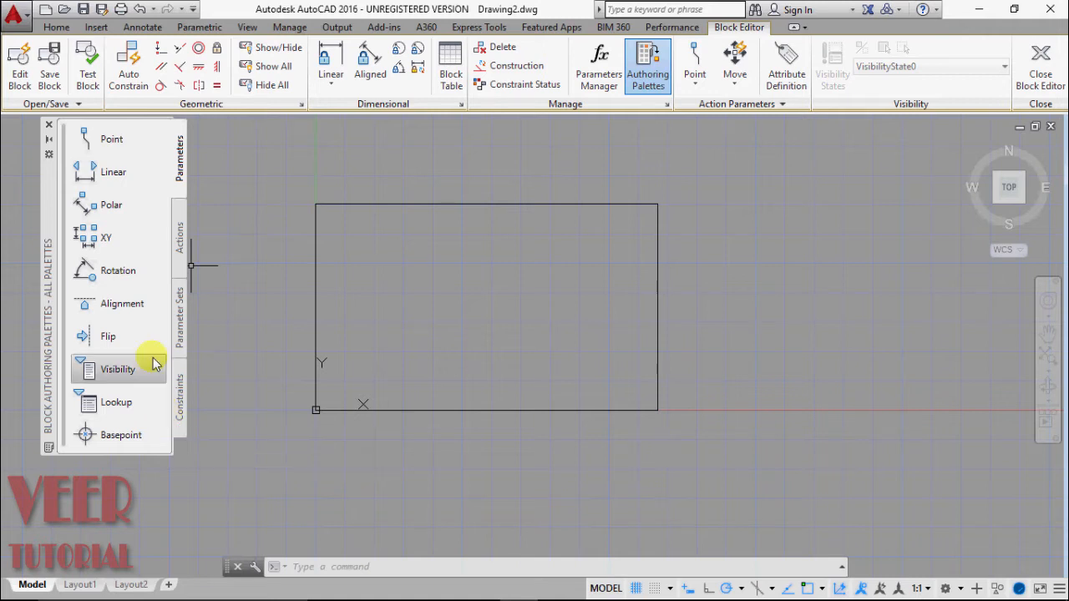
Step: Add linear parameter Distance1 from the bottom-left to bottom-right corner, labelled below, and select it
click(113, 171)
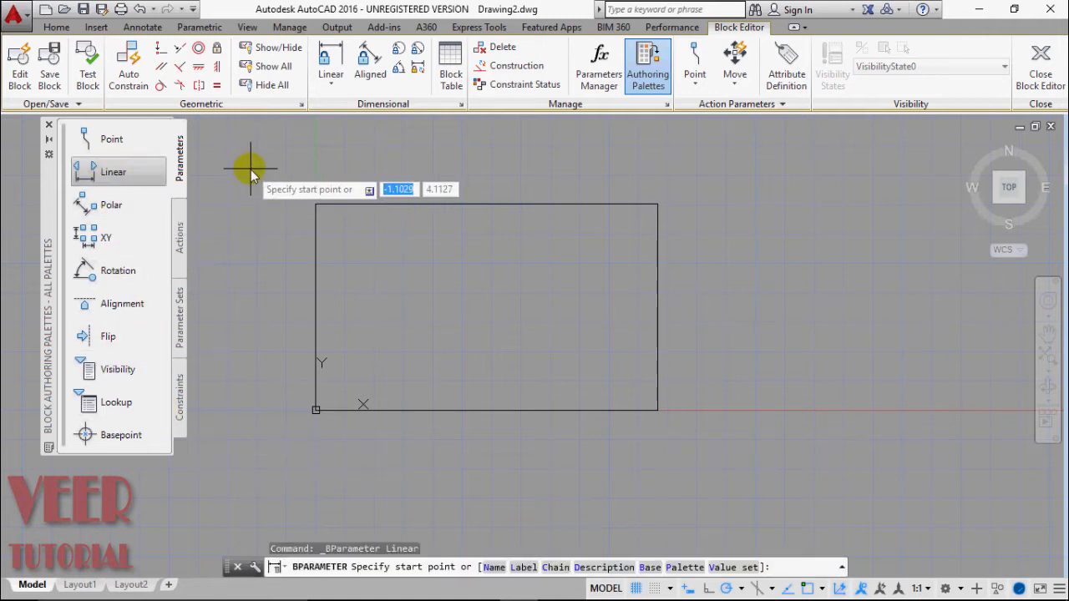
mouse_move(292, 418)
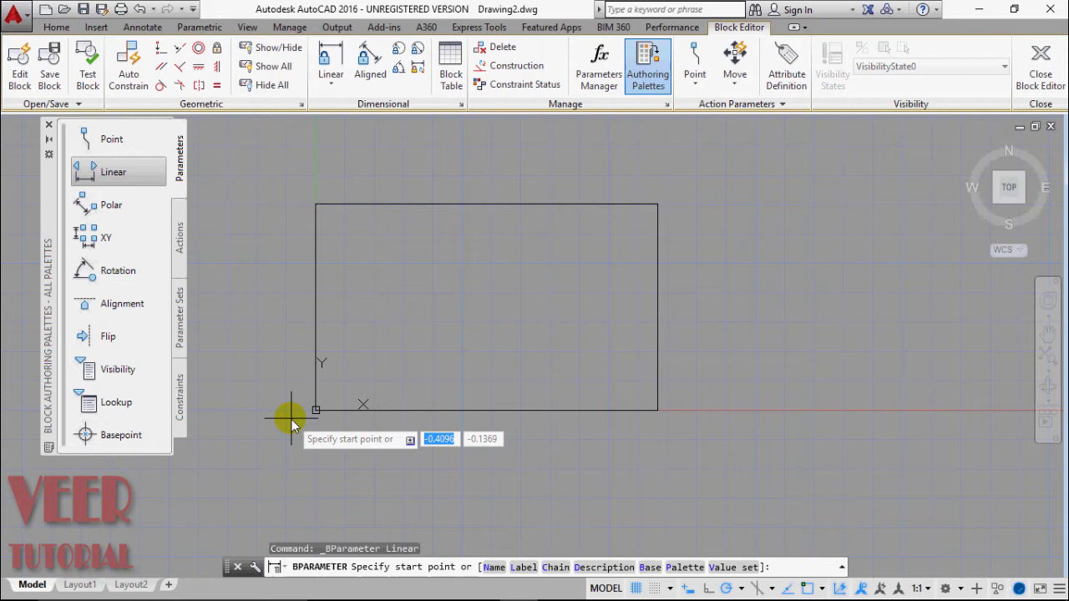
click(316, 410)
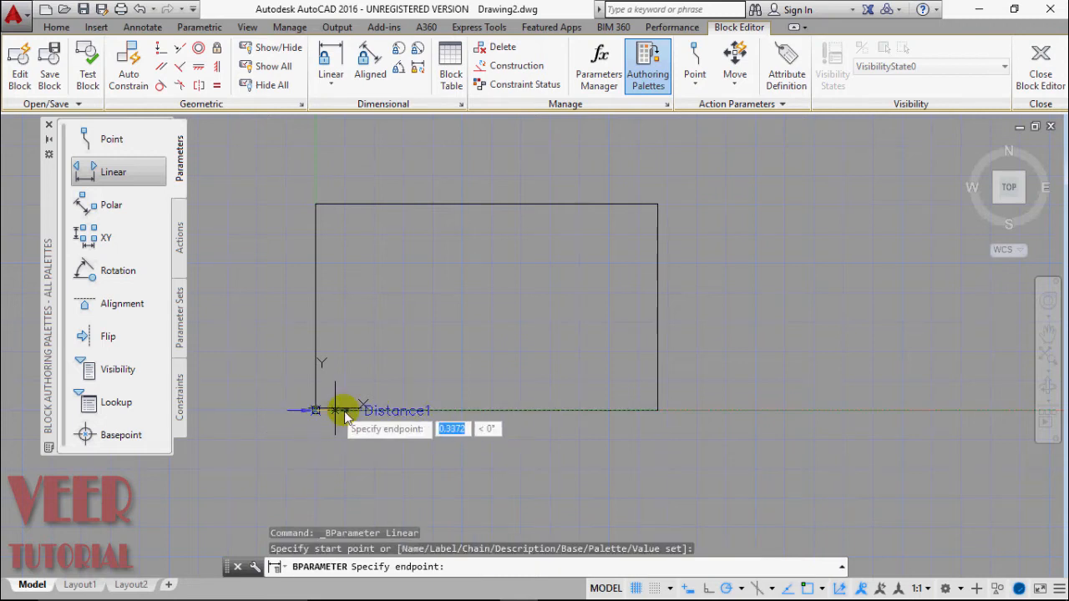
click(652, 412)
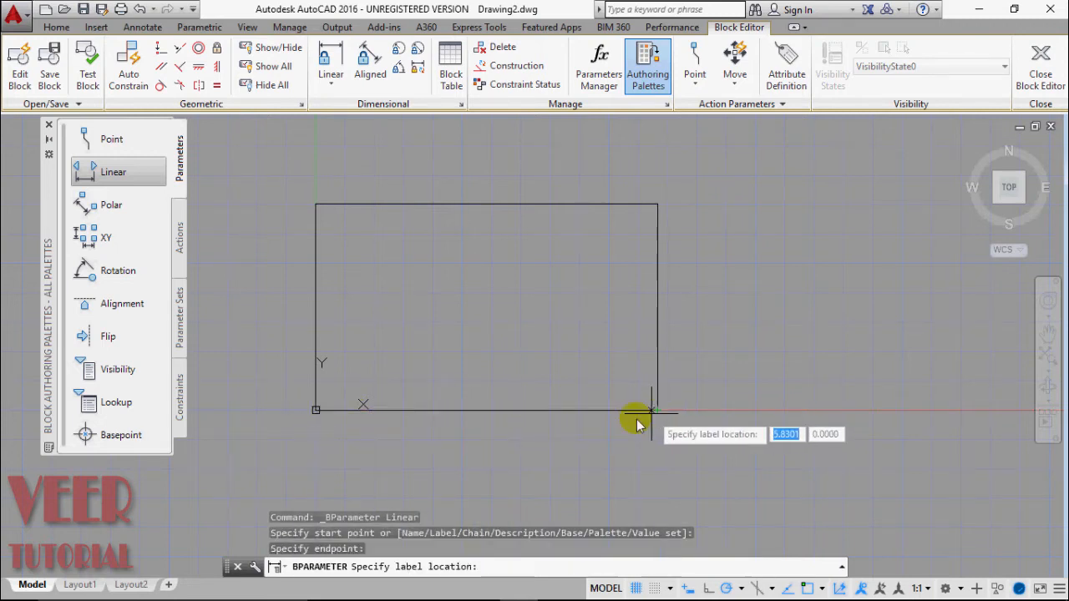
click(560, 441)
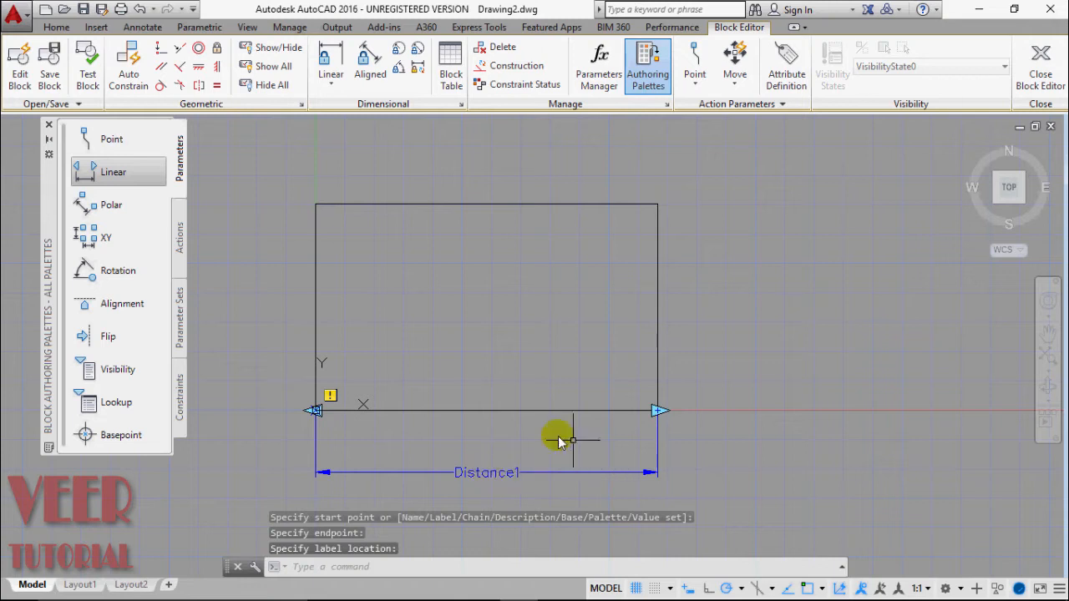
mouse_move(234, 208)
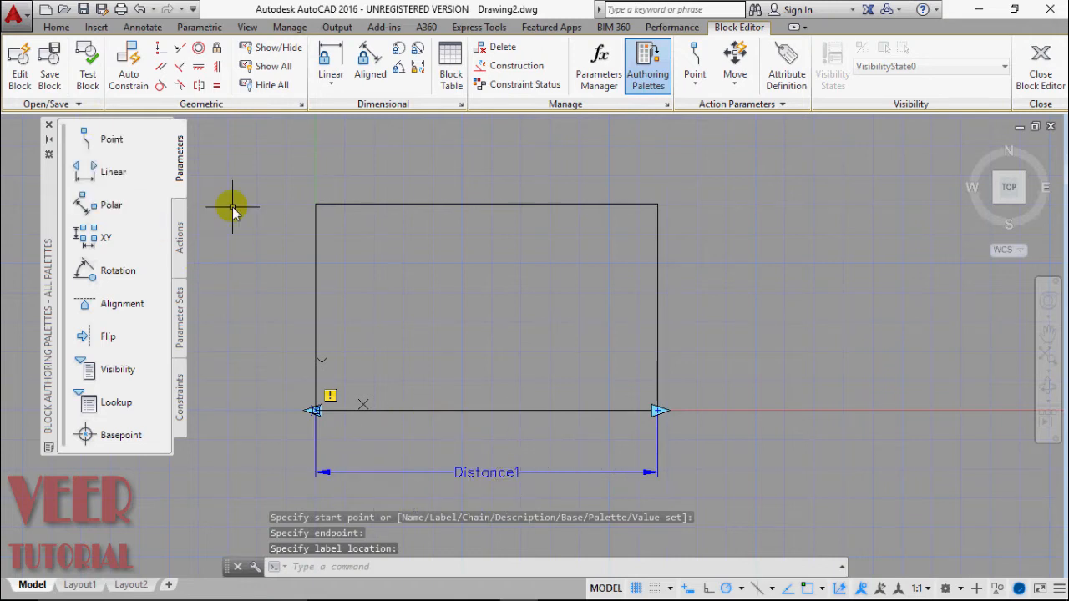
mouse_move(648, 453)
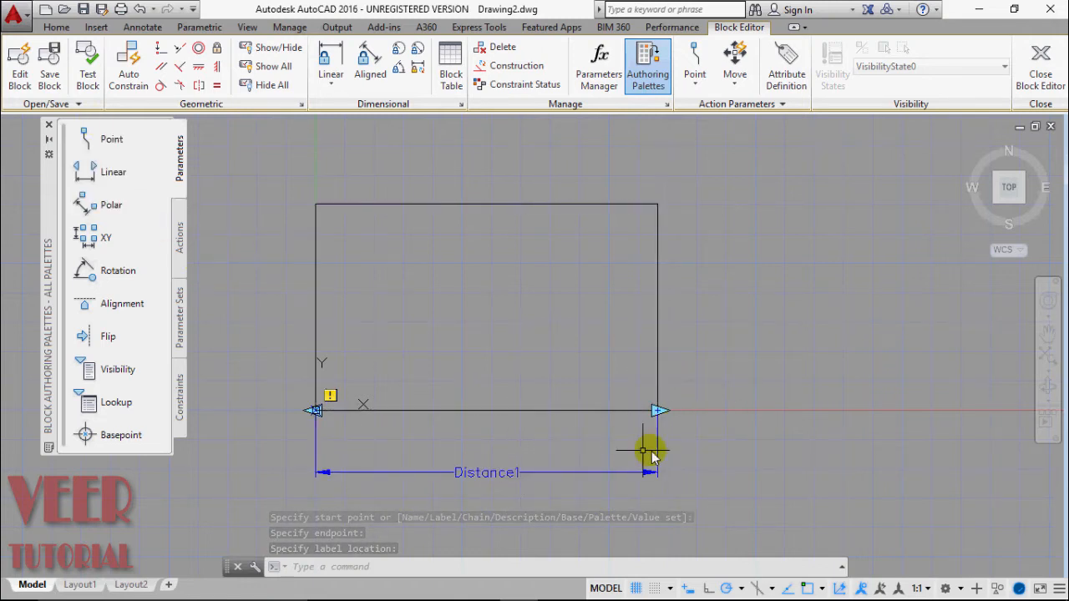
click(656, 412)
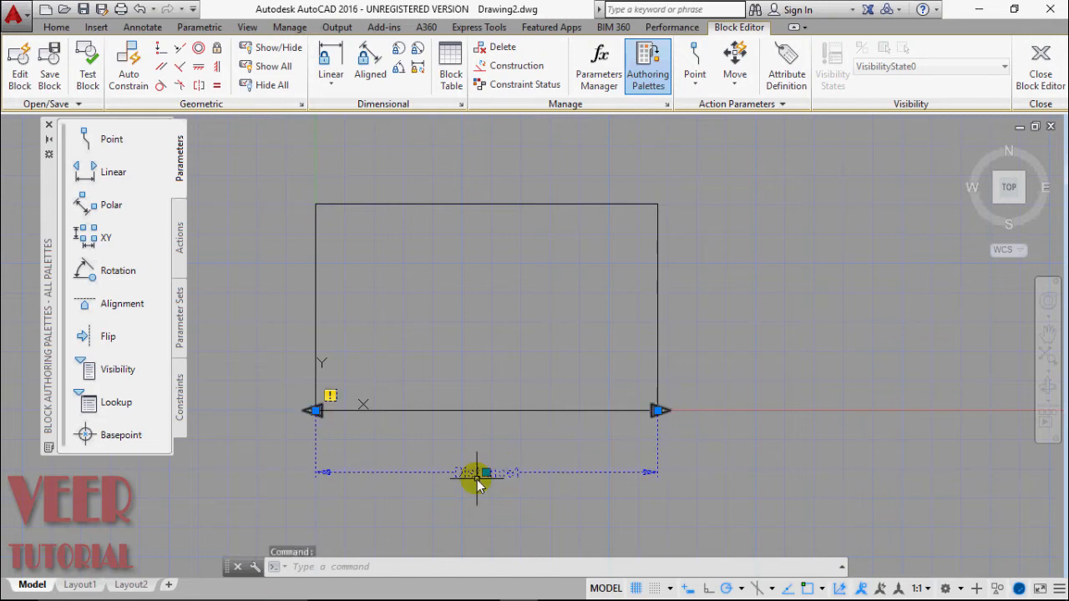
Step: Set Distance1's Number of Grips to 1 in its Properties palette
right_click(480, 481)
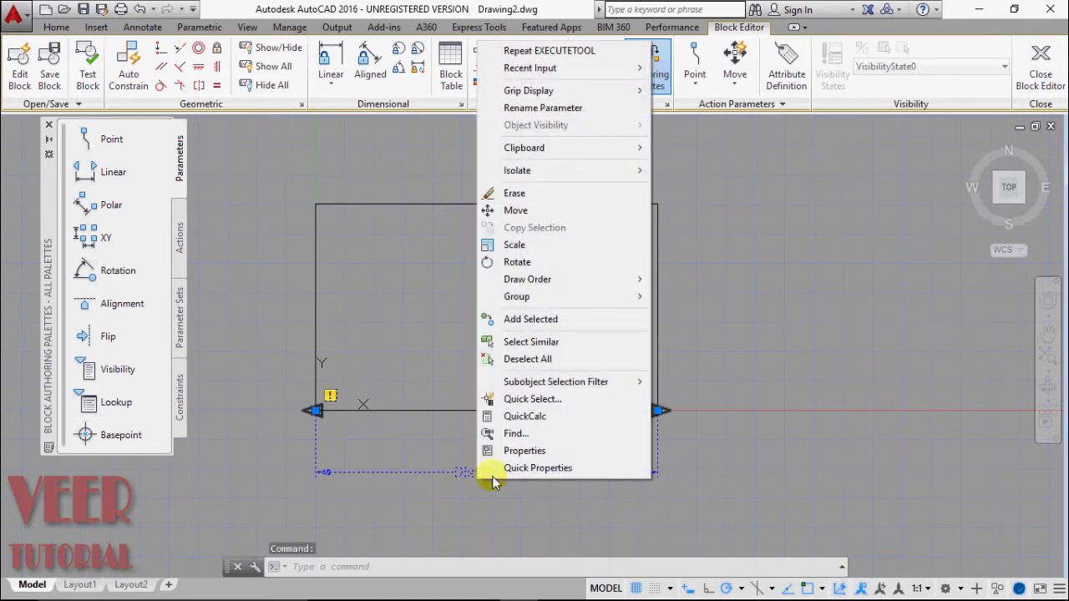
click(525, 450)
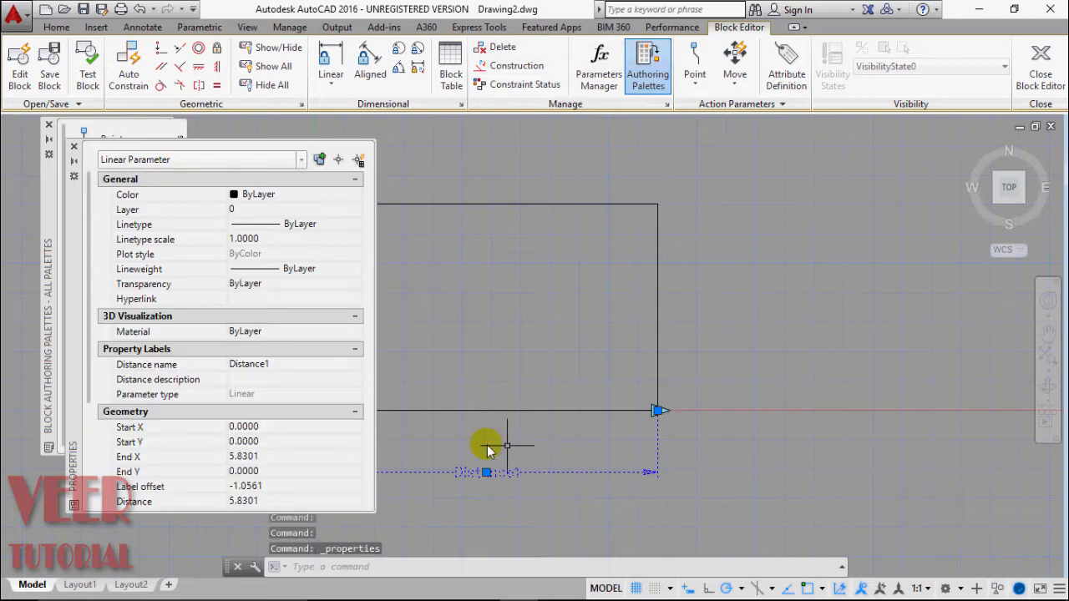
mouse_move(136, 298)
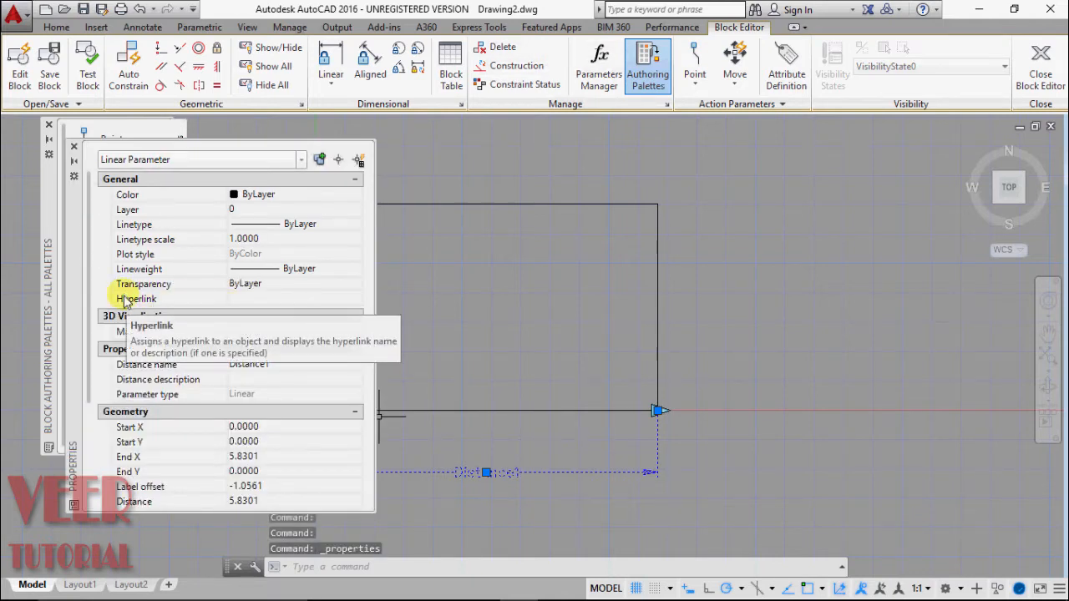
scroll(down, 3)
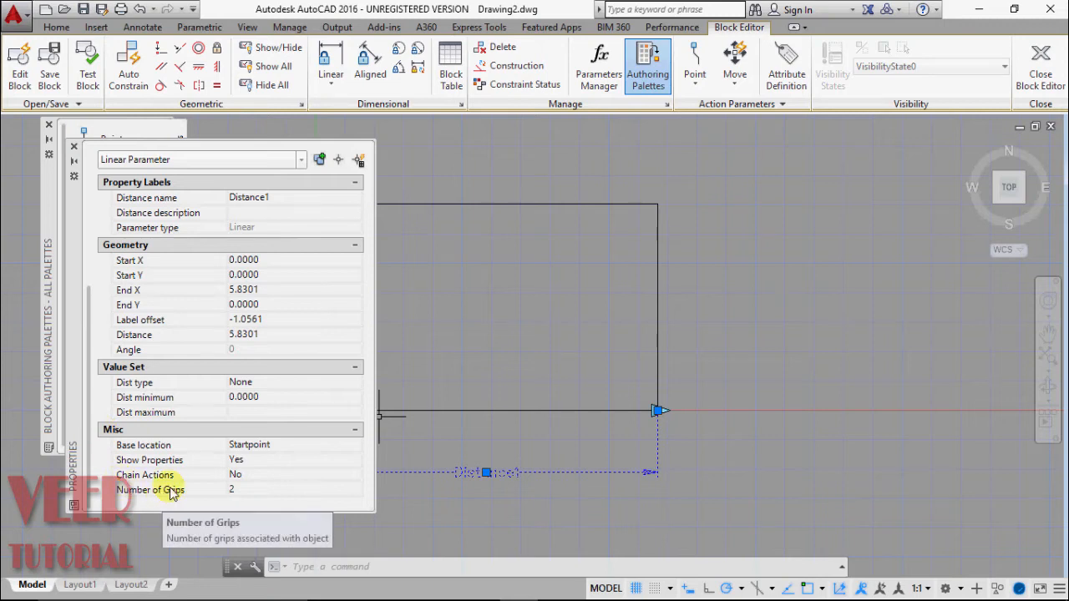
click(358, 490)
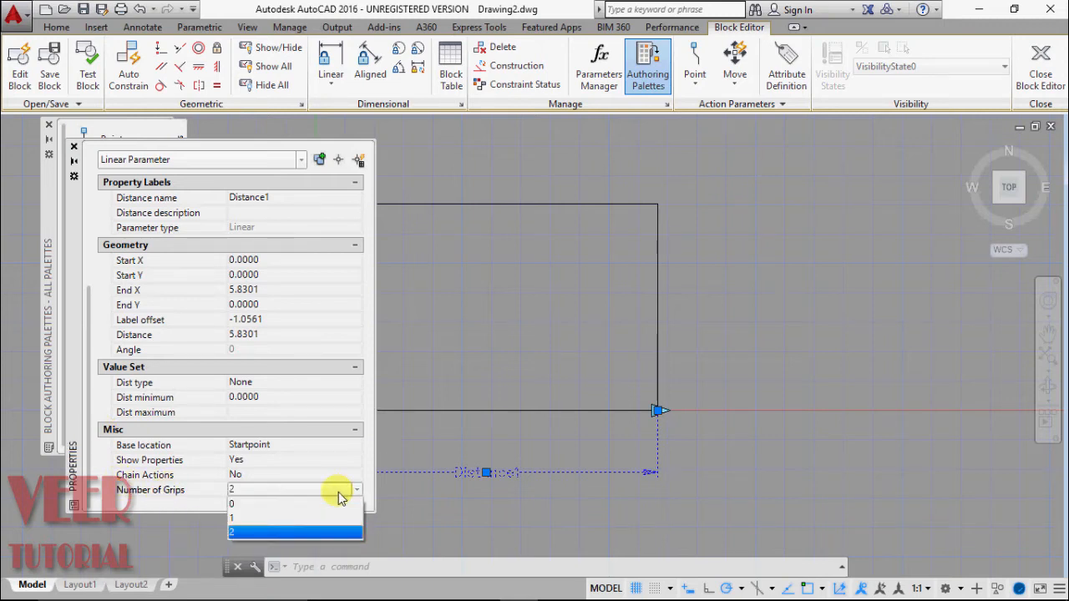
click(231, 518)
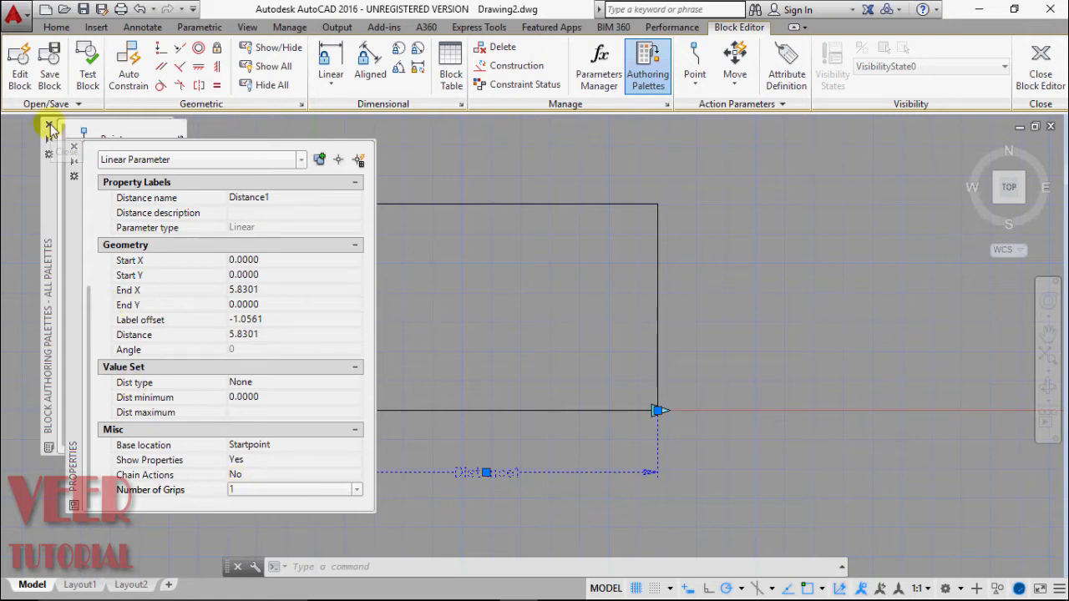
click(48, 129)
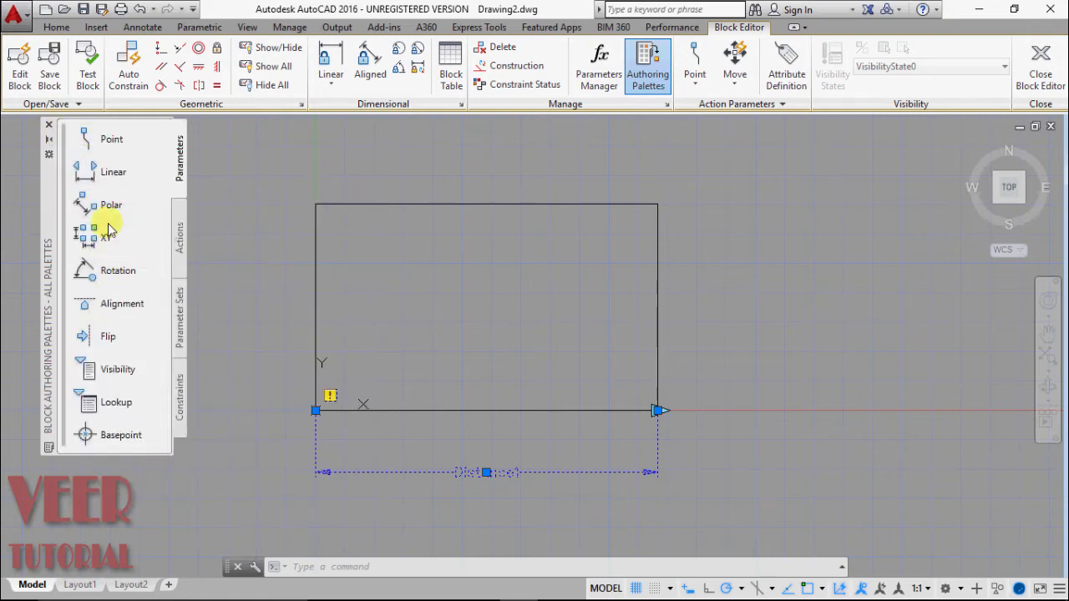
mouse_move(197, 168)
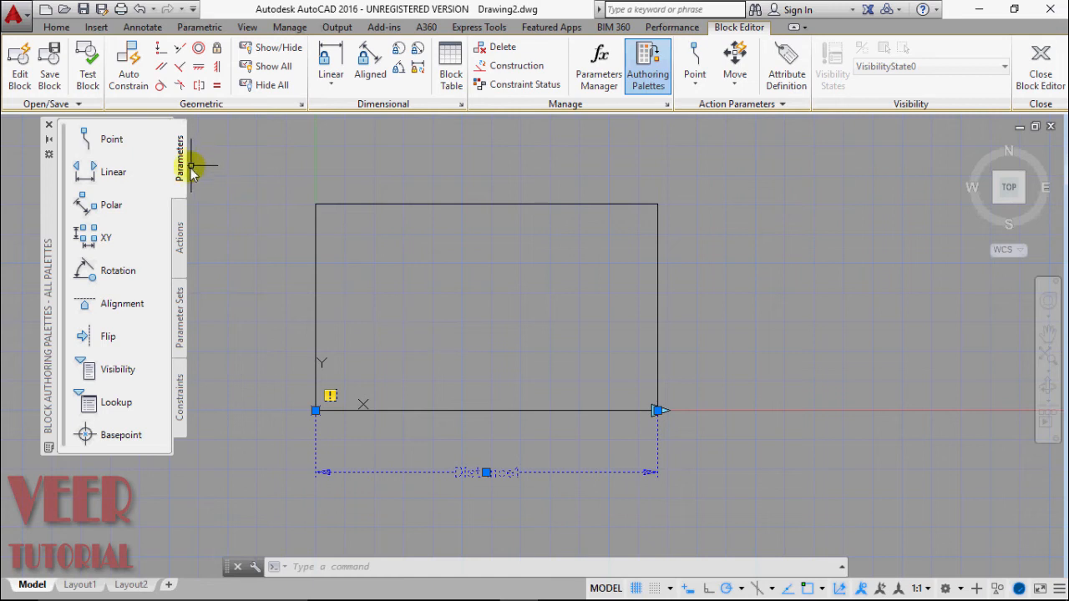
mouse_move(192, 180)
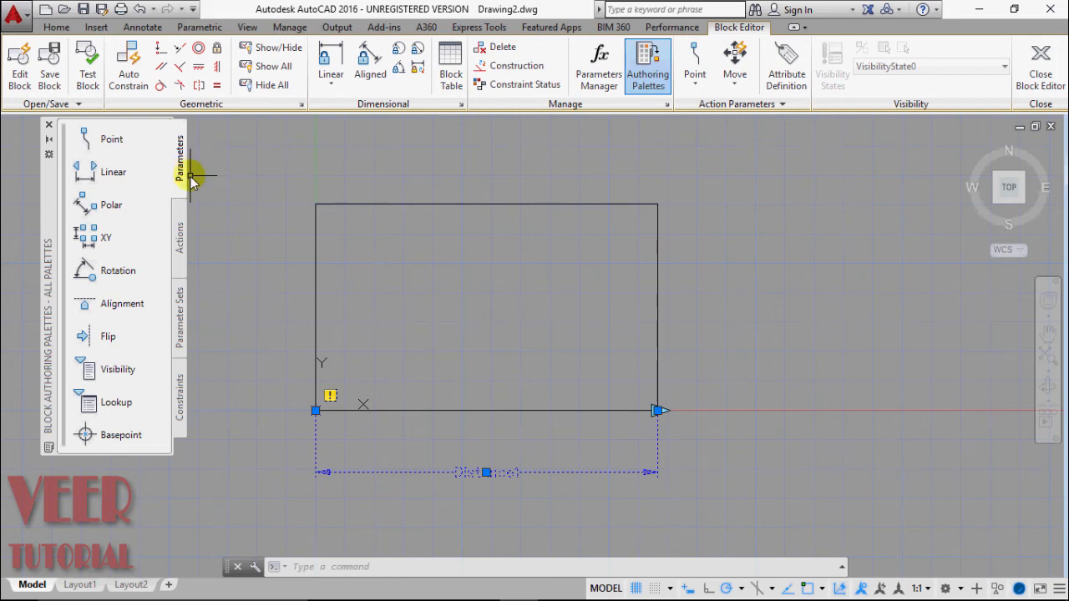
Step: Add a Scale action on Distance1 acting on the lasso-selected rectangle
click(180, 238)
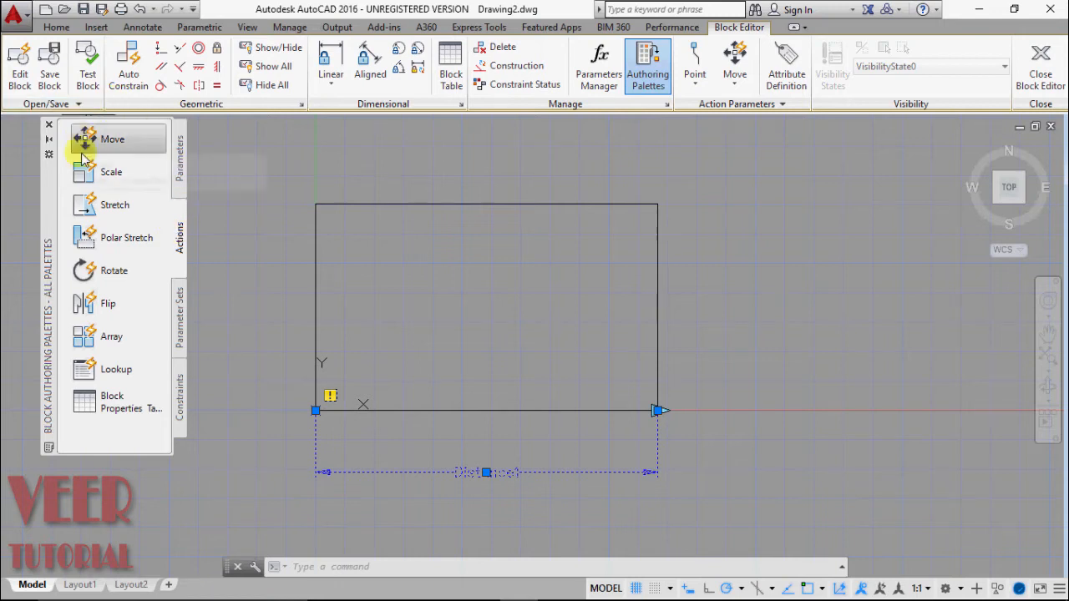
mouse_move(126, 237)
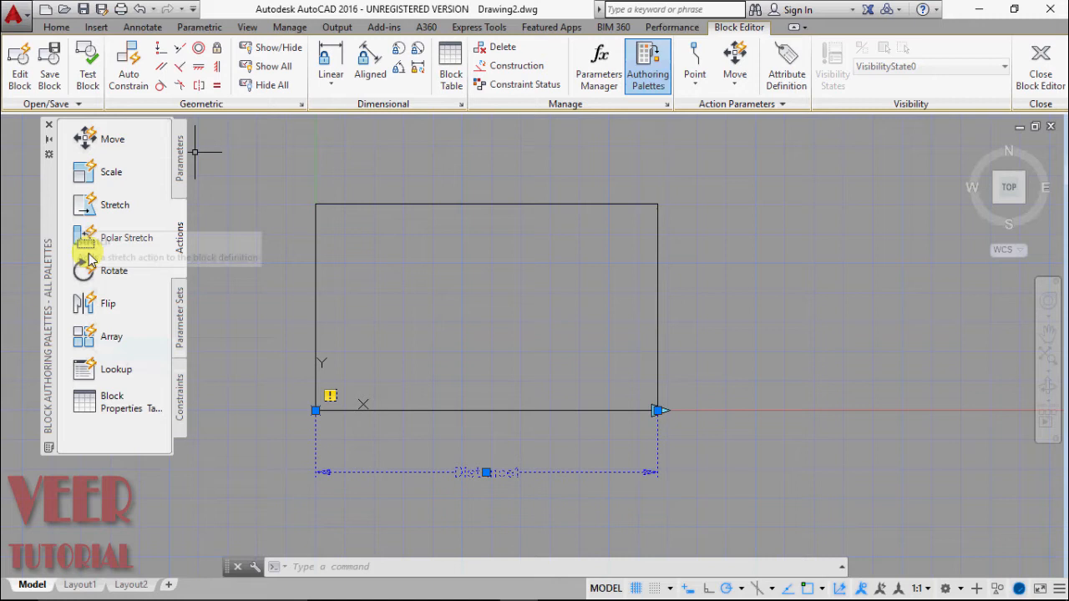
mouse_move(113, 269)
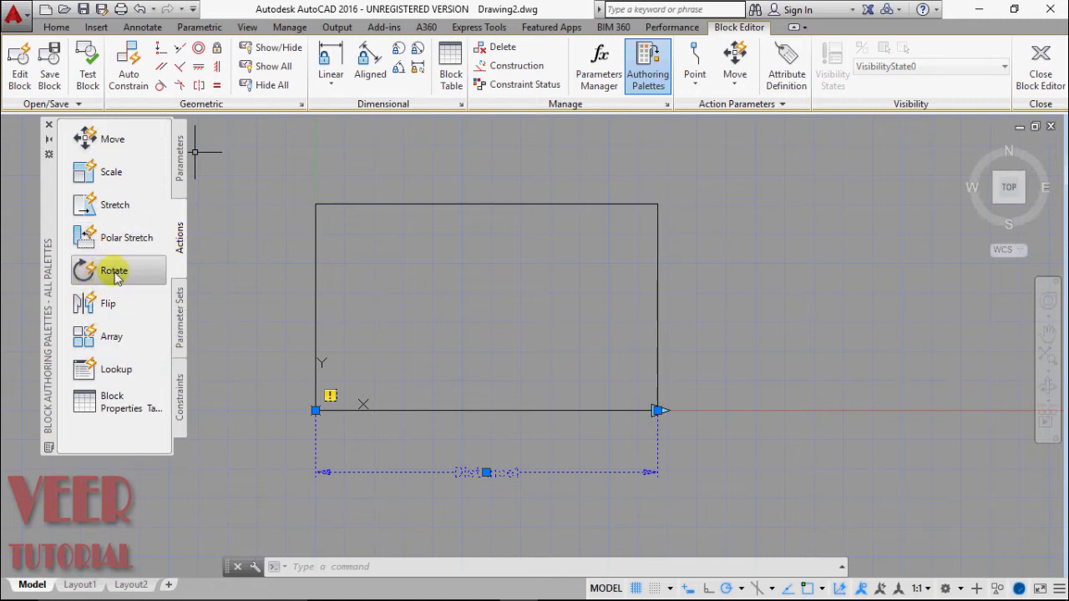
mouse_move(183, 355)
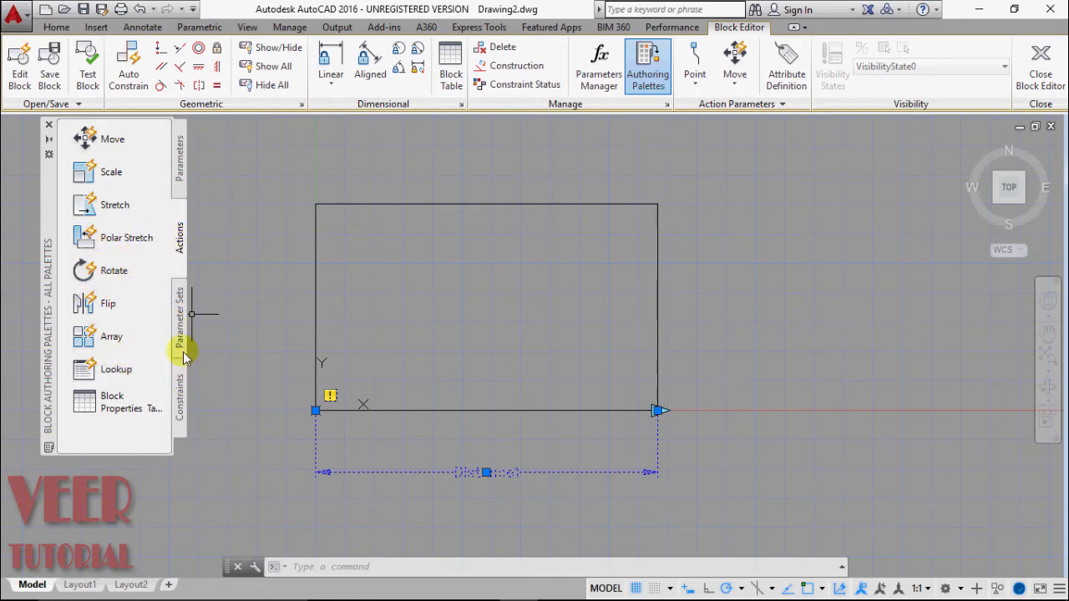
mouse_move(103, 159)
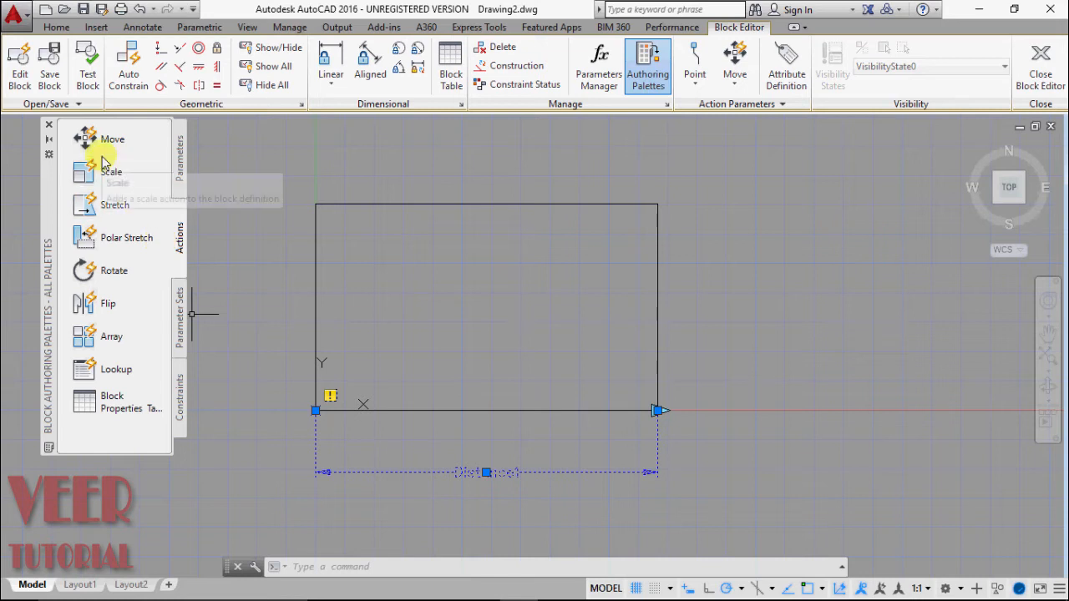
click(110, 172)
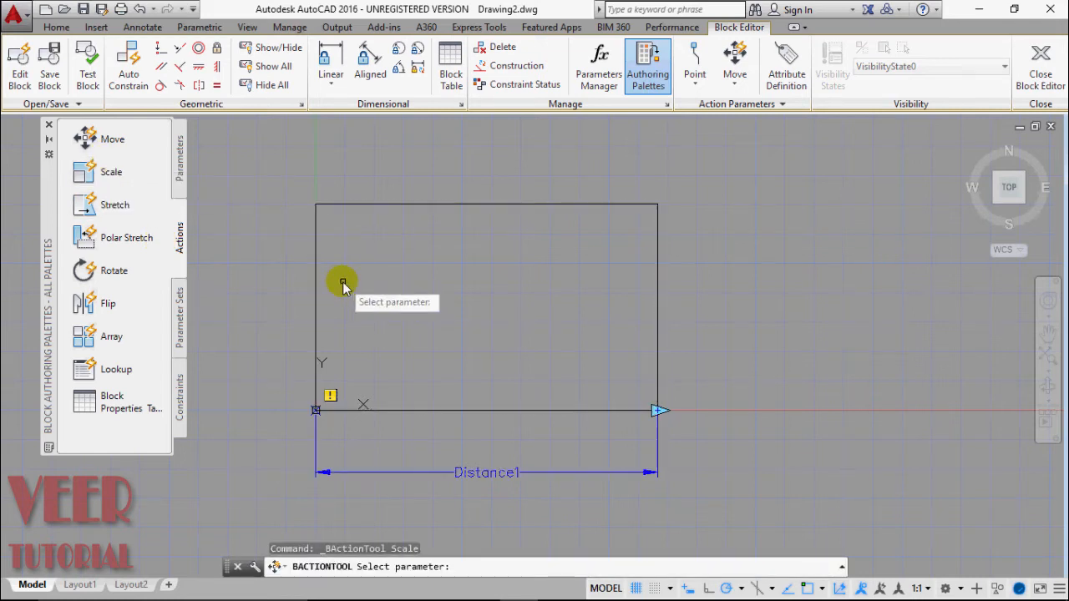
mouse_move(382, 568)
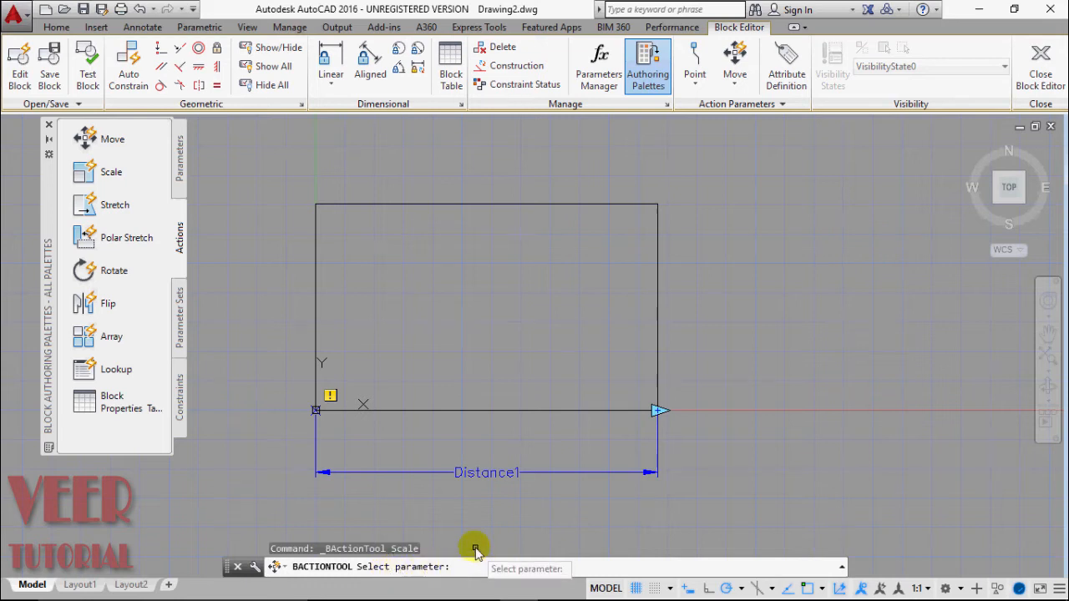
click(487, 473)
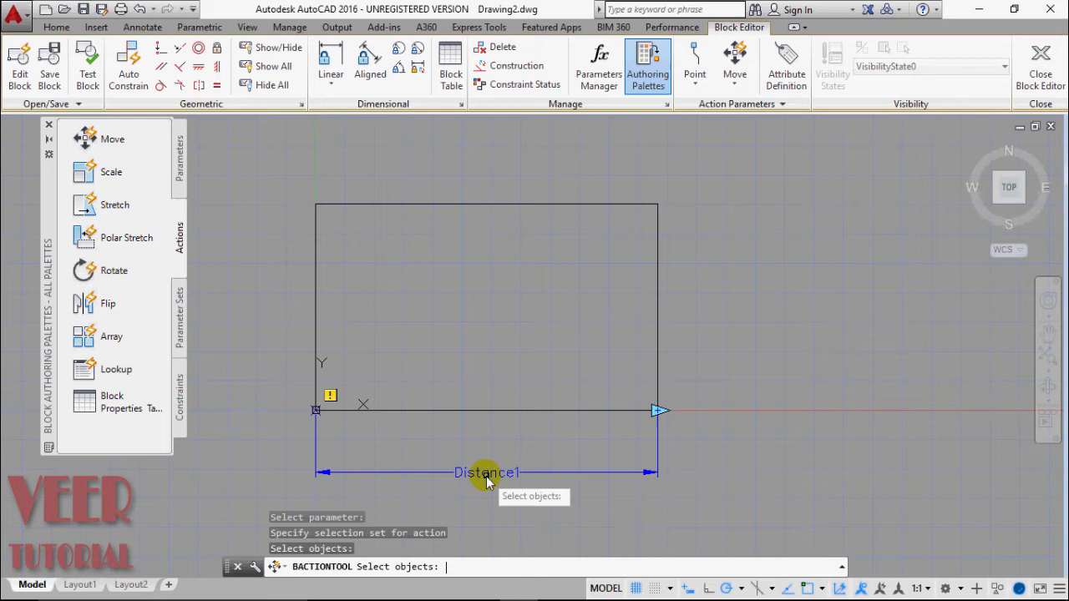
mouse_move(677, 249)
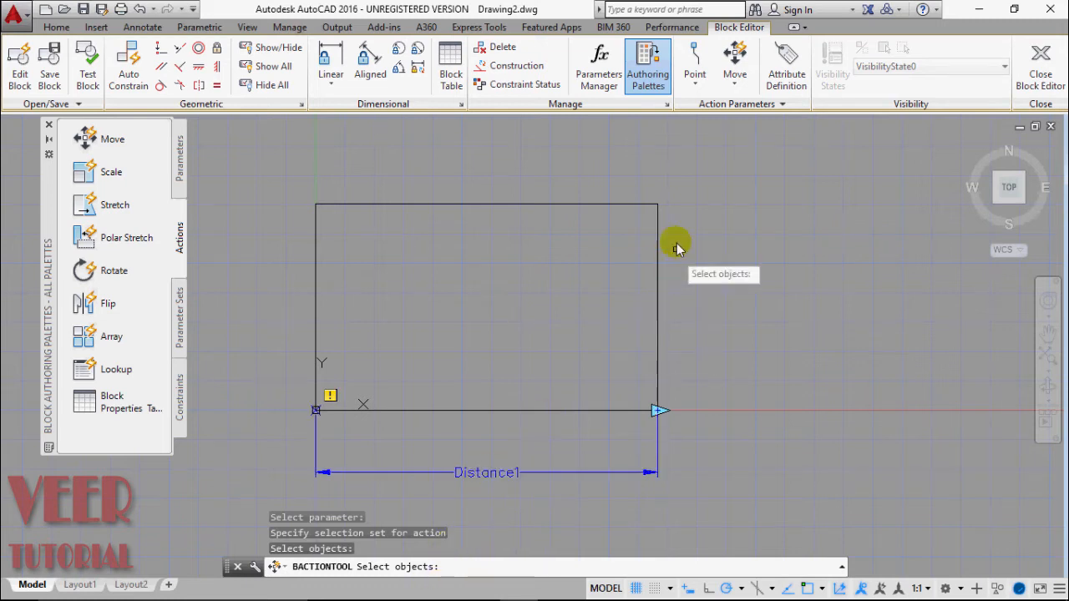
drag(676, 249, 464, 190)
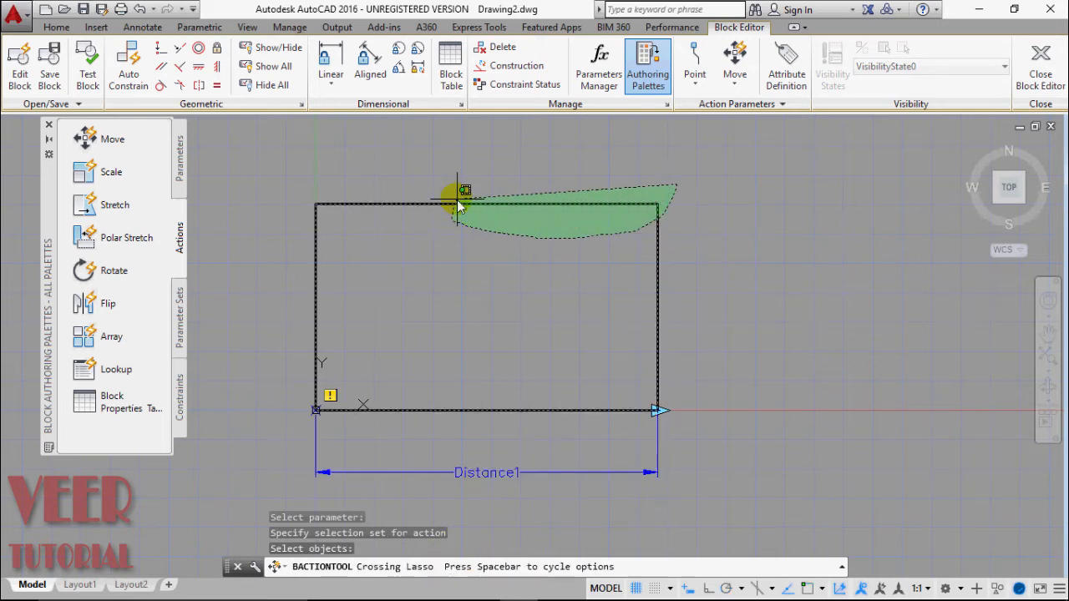
click(457, 203)
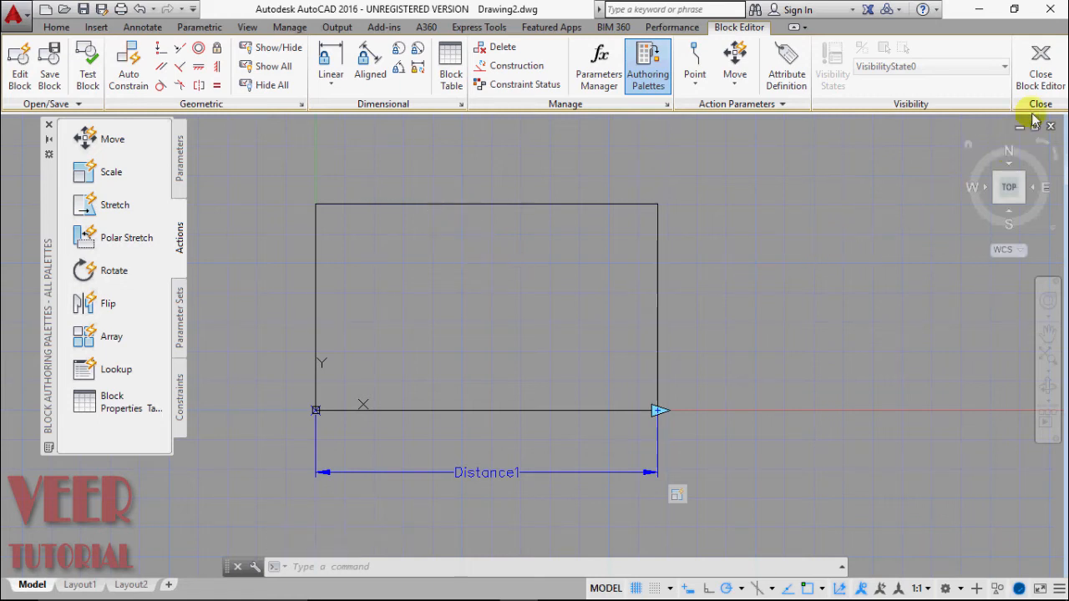
mouse_move(1040, 63)
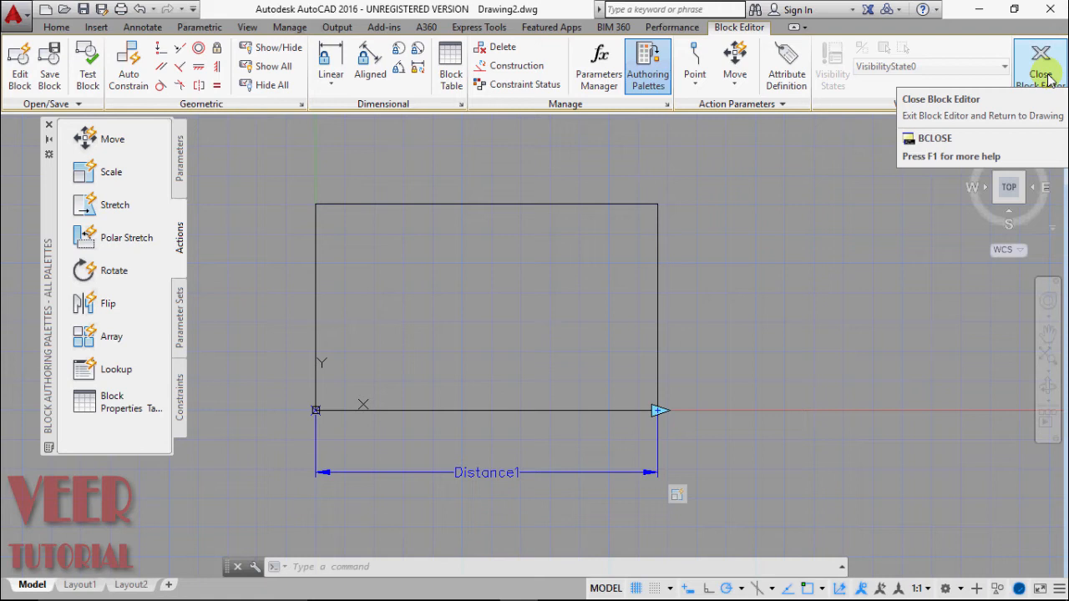
Step: Close the Block Editor, prompting to save changes to 'dynamic'
click(1040, 63)
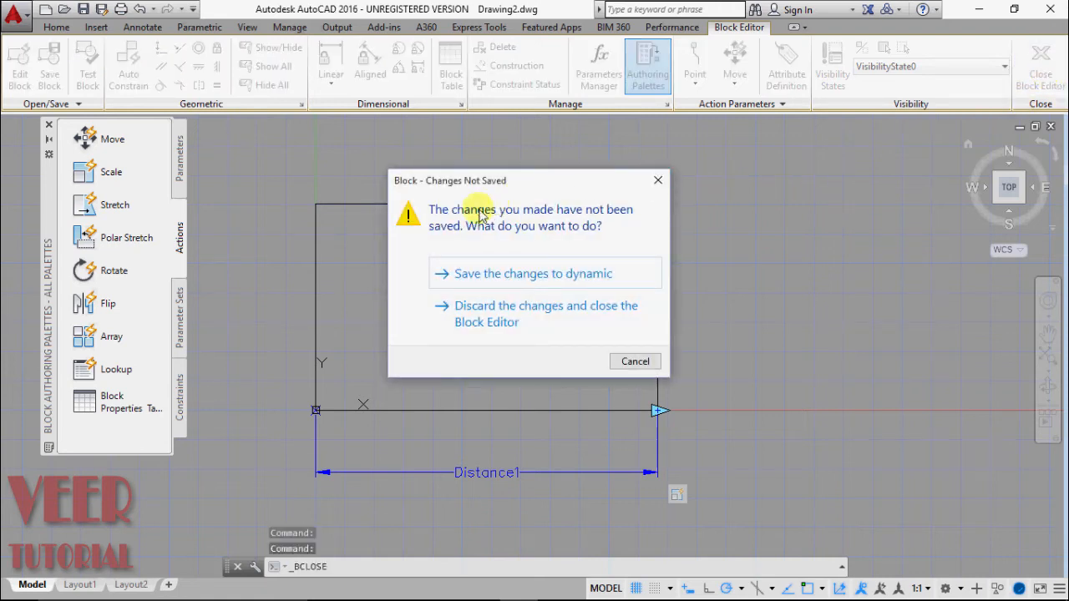
mouse_move(491, 221)
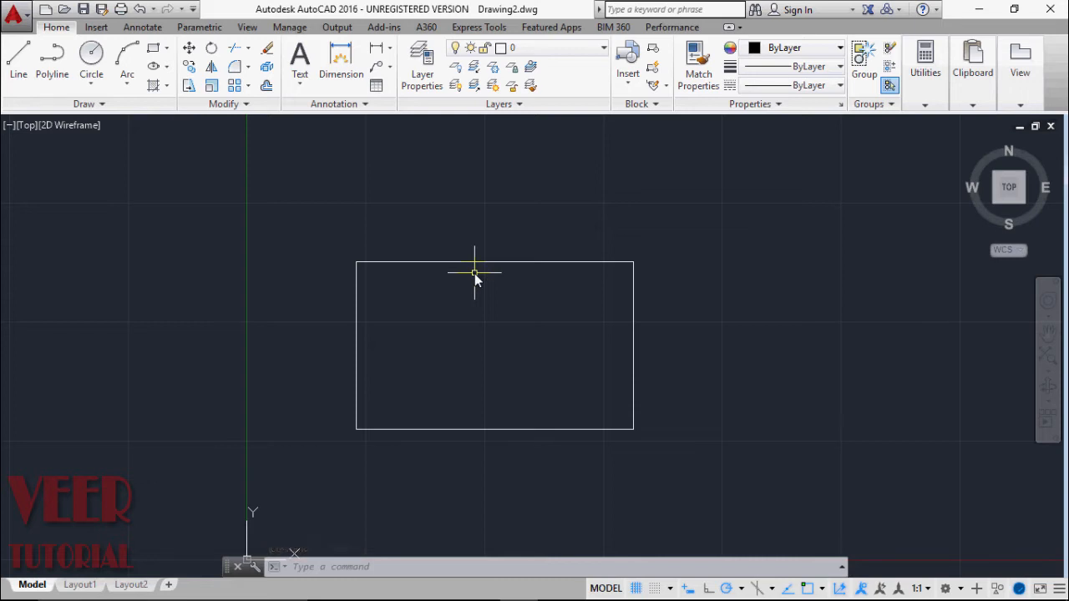
mouse_move(700, 416)
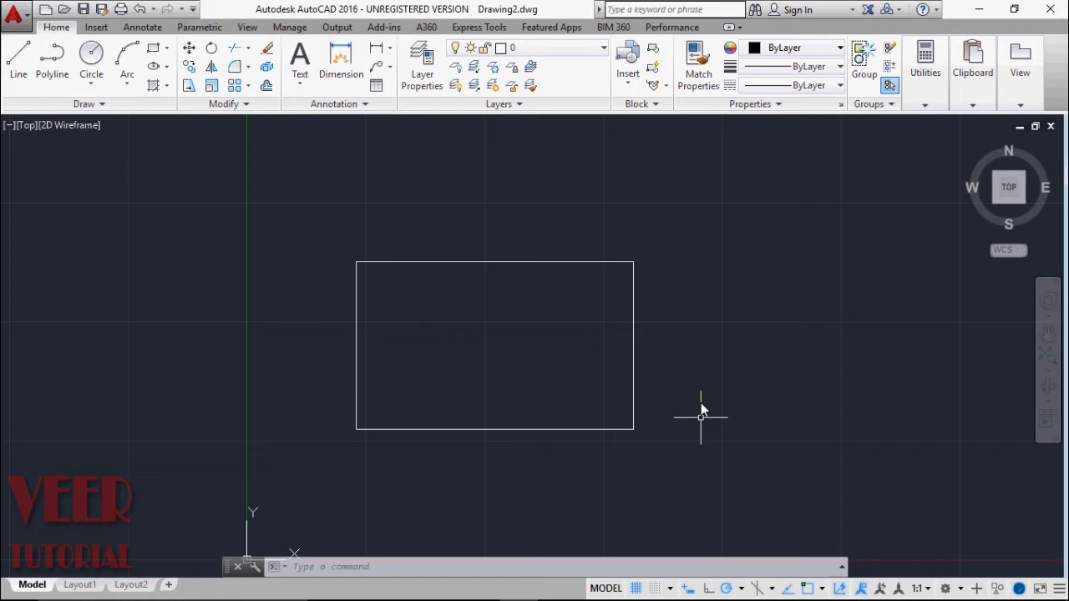
mouse_move(489, 451)
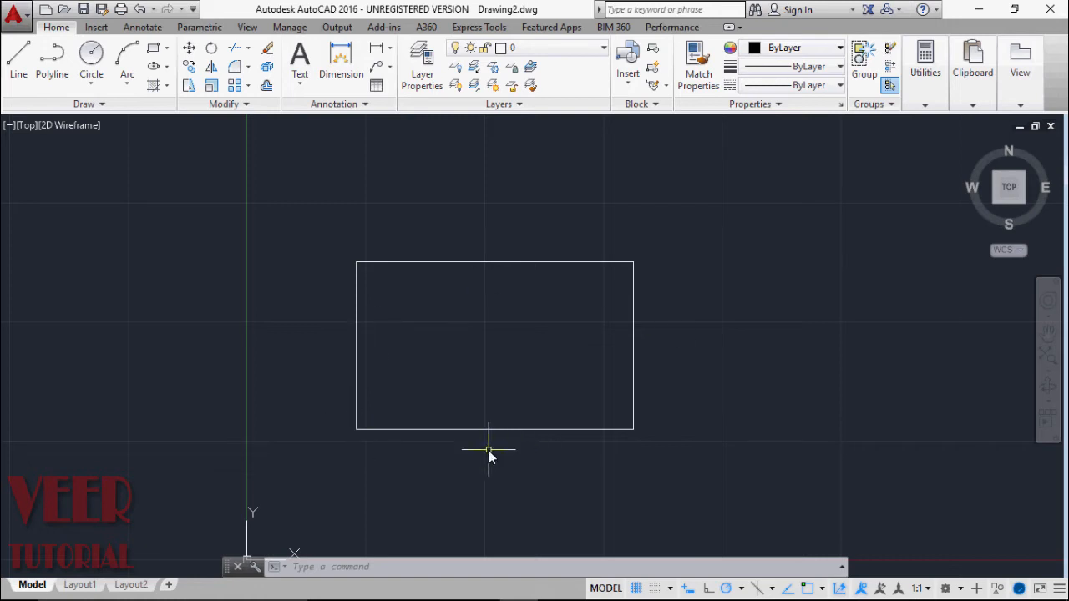
Step: Select the dynamic rectangle block in model space to show its grips
click(491, 433)
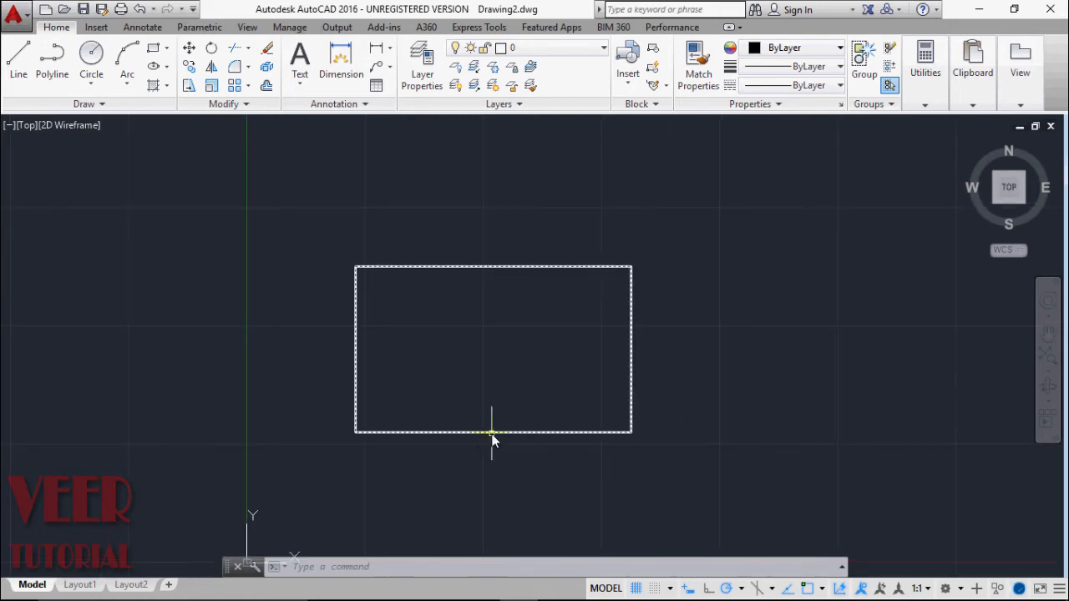
click(493, 432)
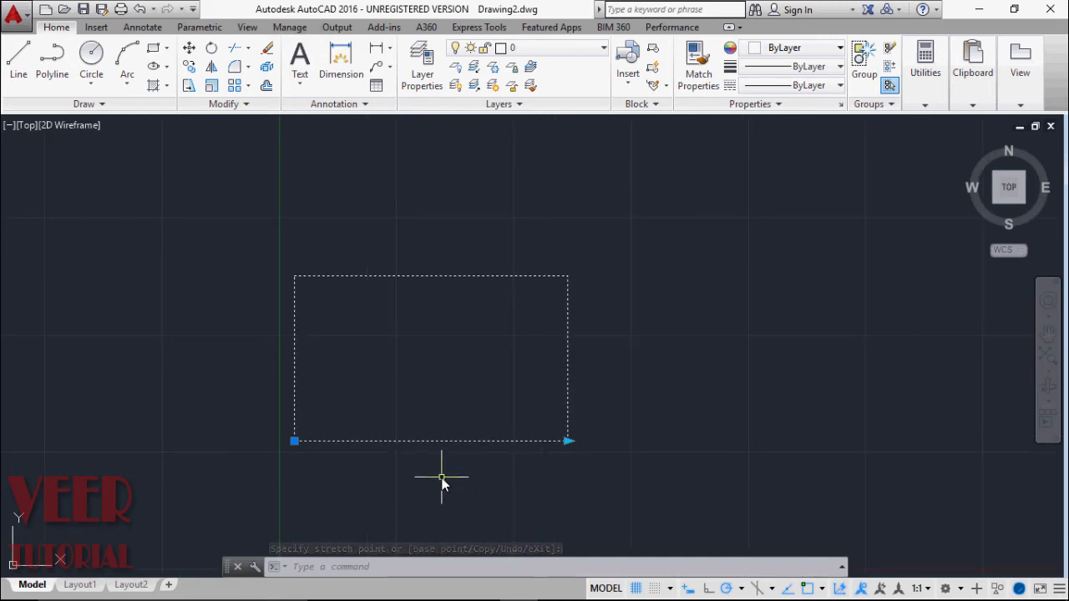
Step: Enlarge the rectangle by dragging its scale grip, then choose 'dynamic' in Block Editor
click(543, 466)
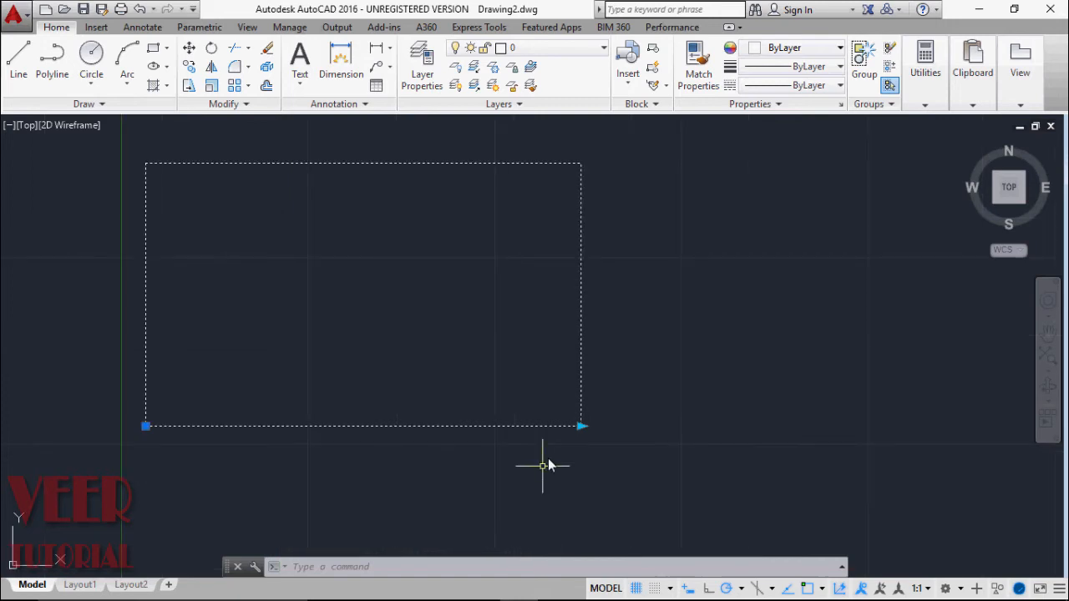
click(581, 427)
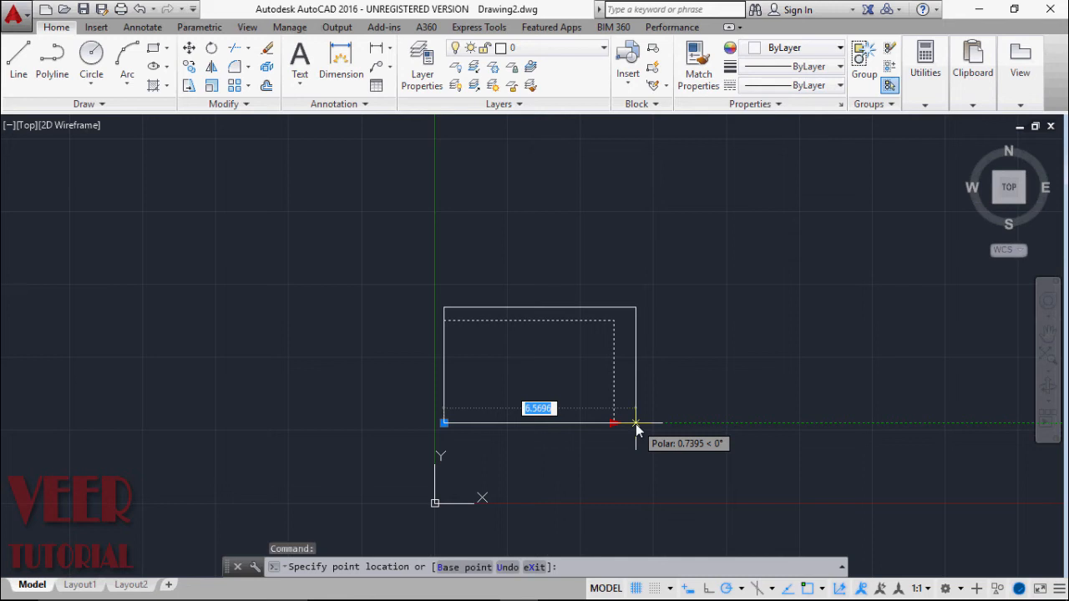
click(634, 423)
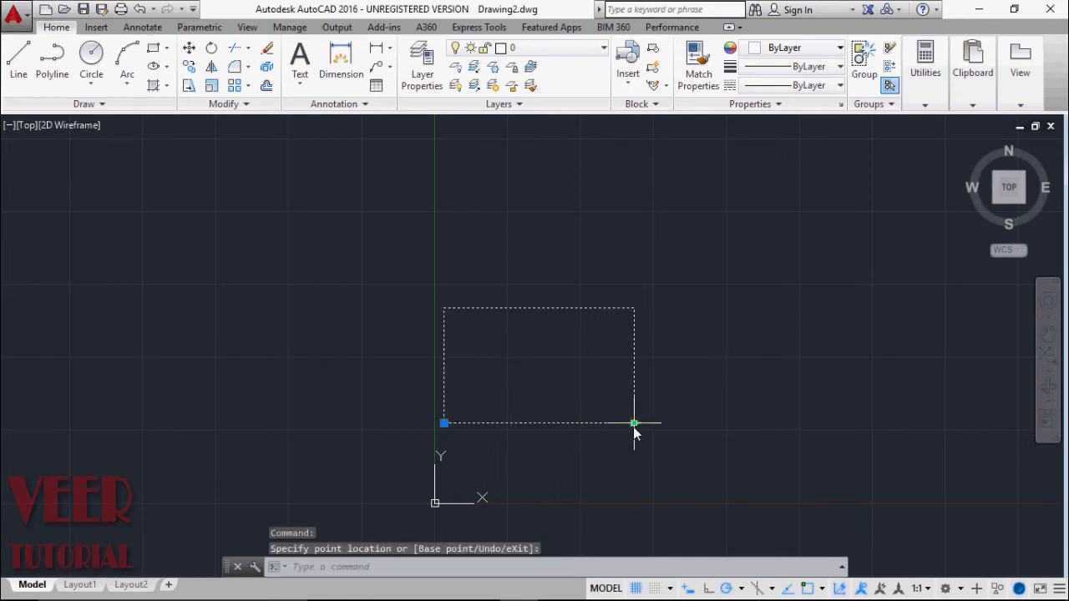
click(633, 424)
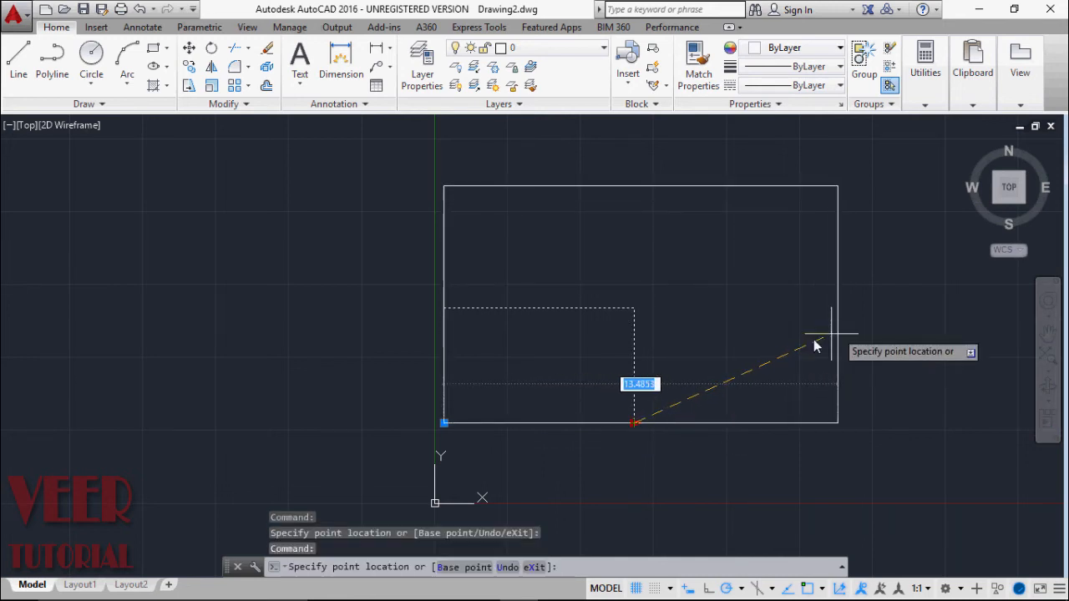
mouse_move(787, 318)
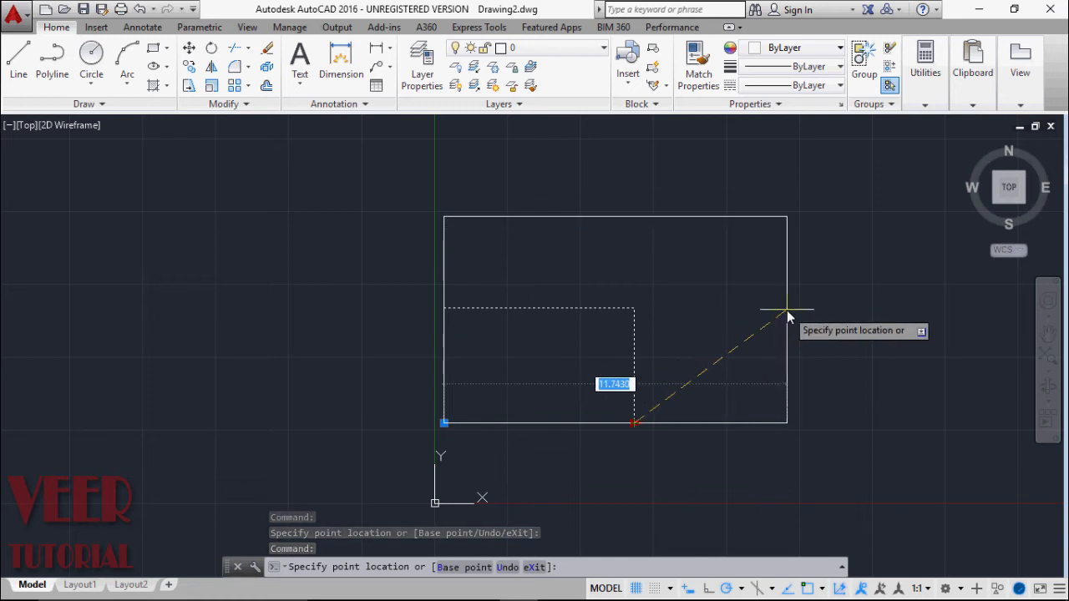
mouse_move(836, 339)
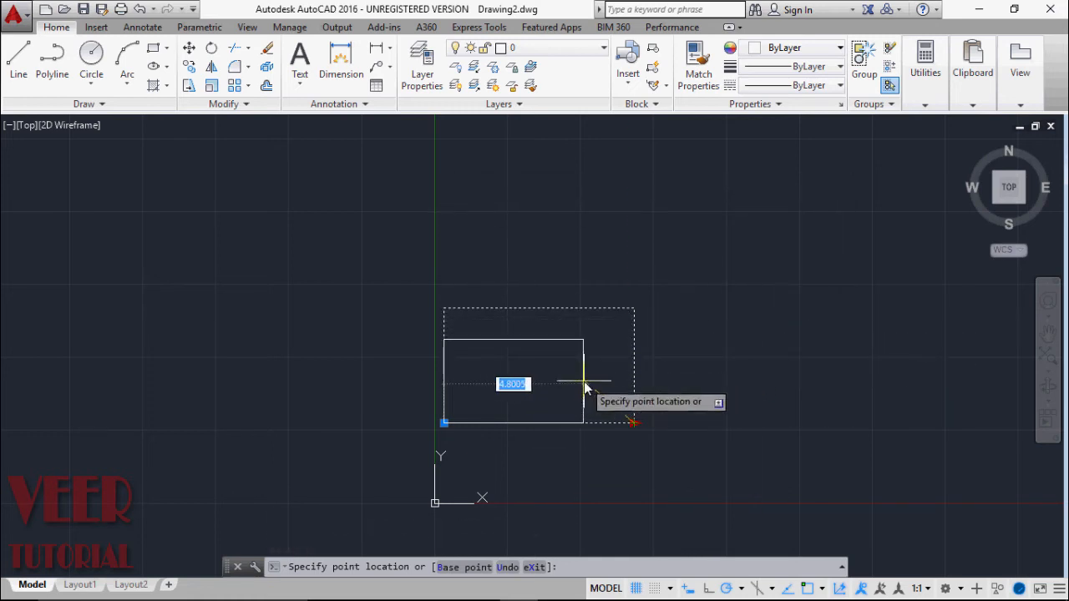
mouse_move(781, 343)
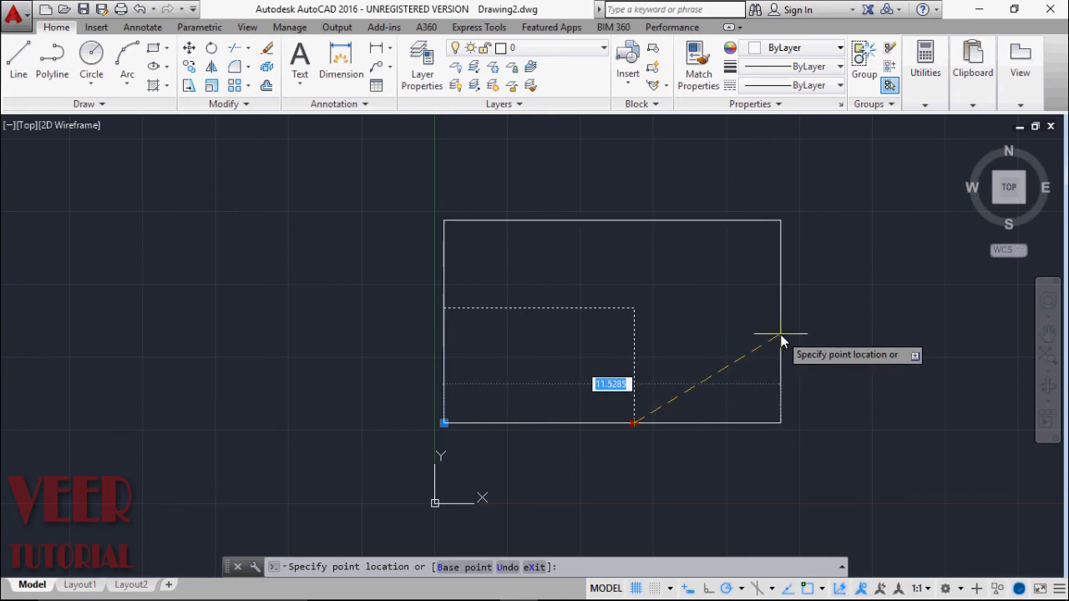
click(783, 341)
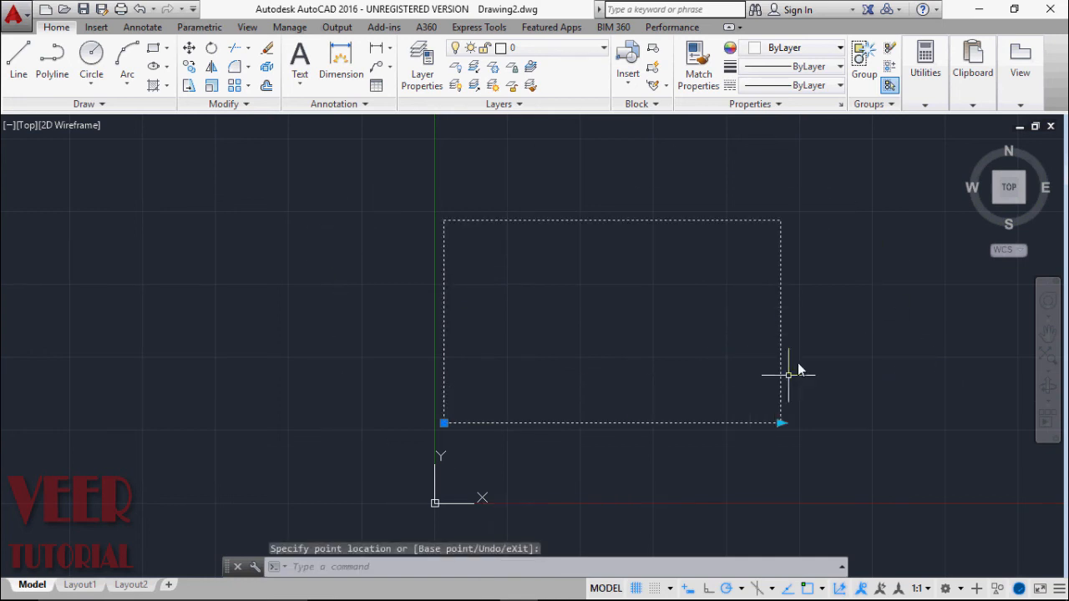
mouse_move(837, 392)
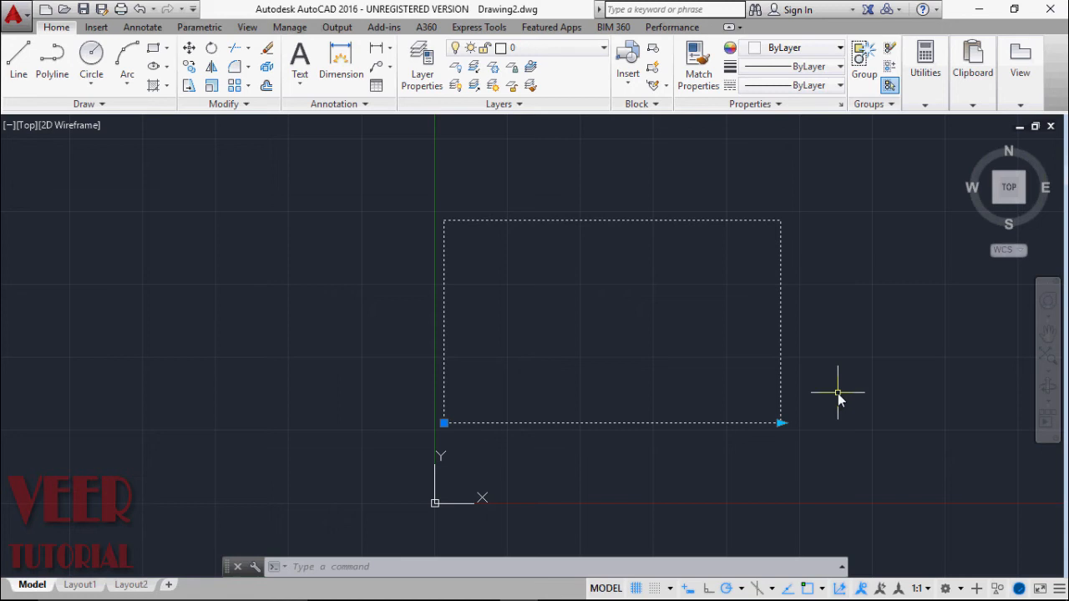
mouse_move(794, 282)
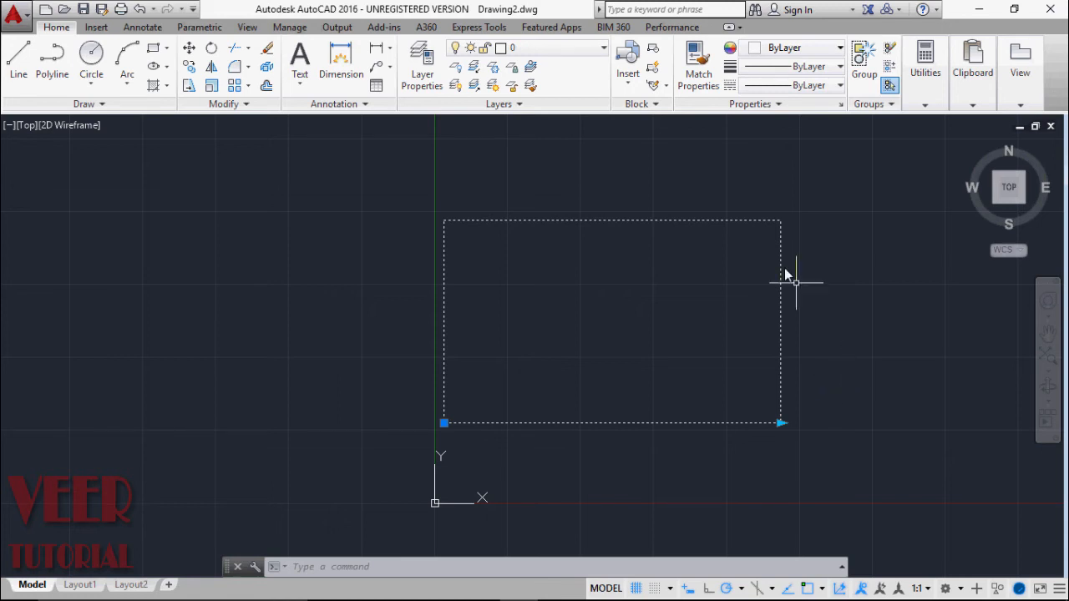
mouse_move(654, 66)
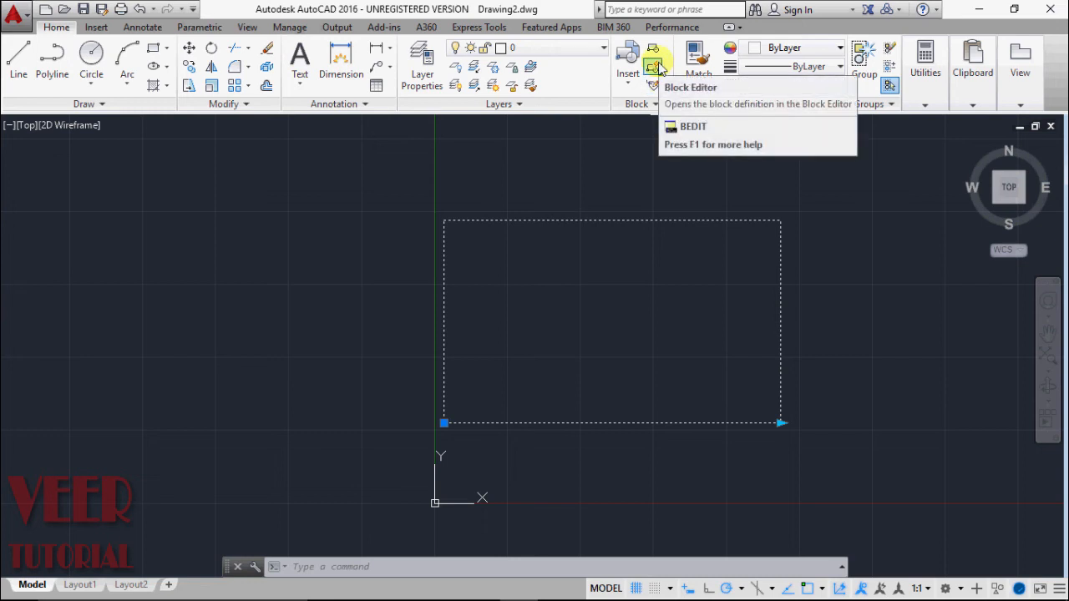
click(654, 63)
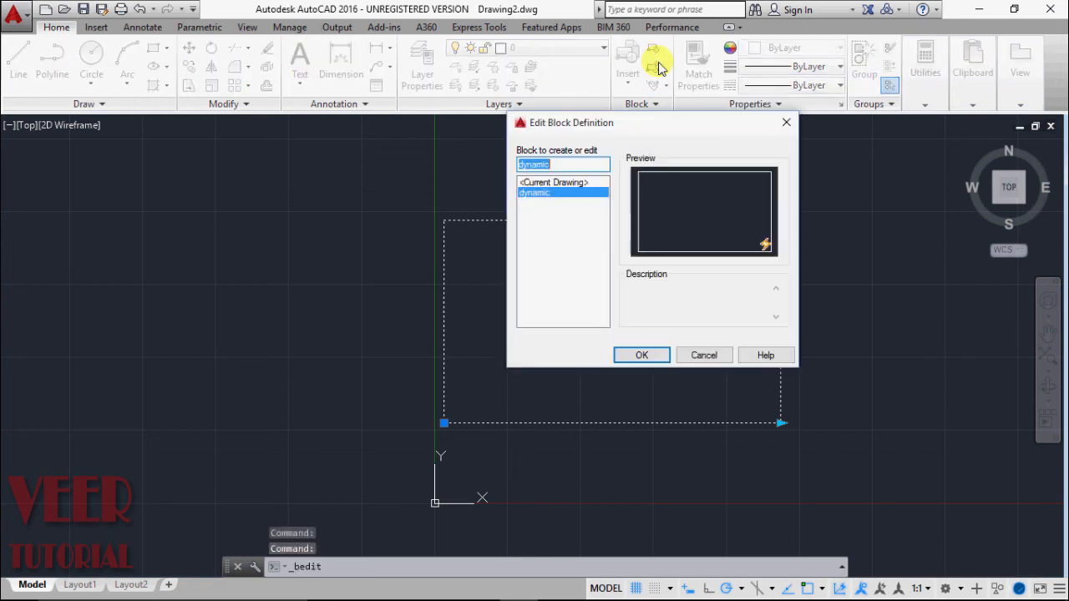
mouse_move(535, 226)
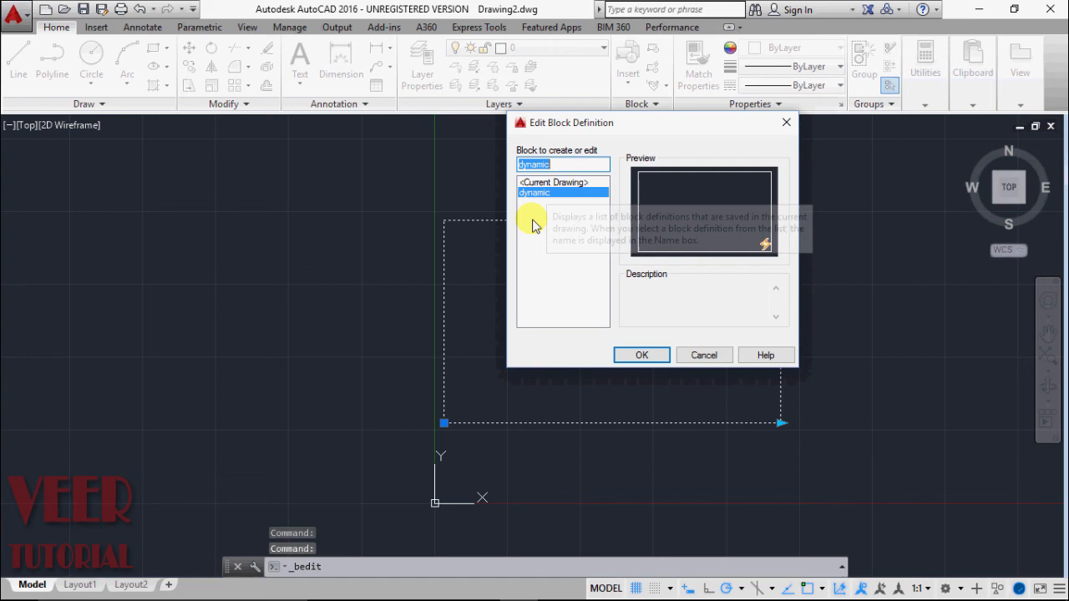
click(641, 355)
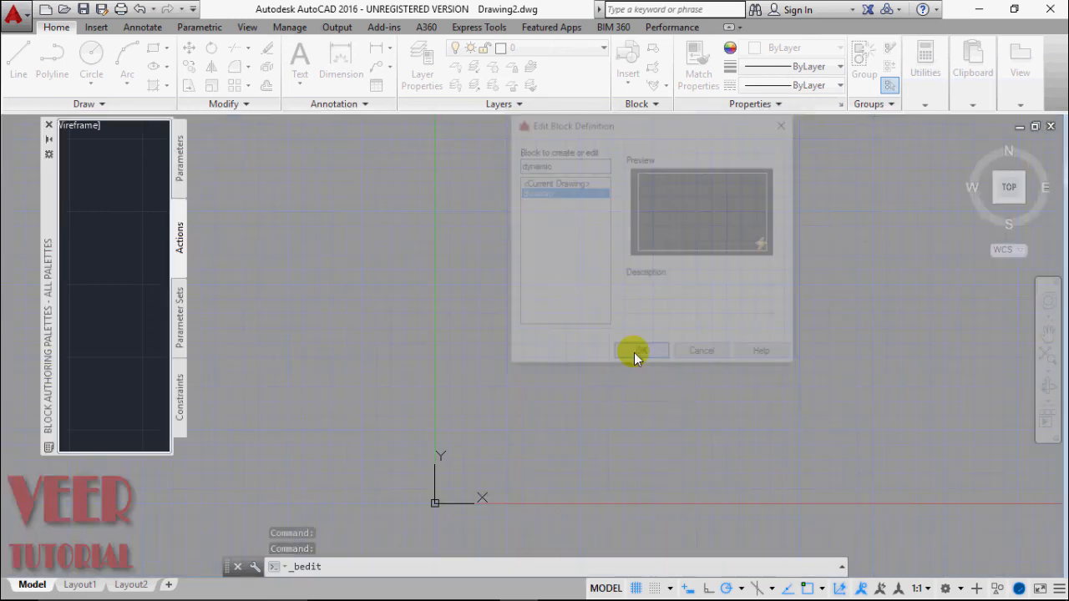
Step: Confirm editing the dynamic block and show the Parameters tab of the authoring palettes
click(638, 350)
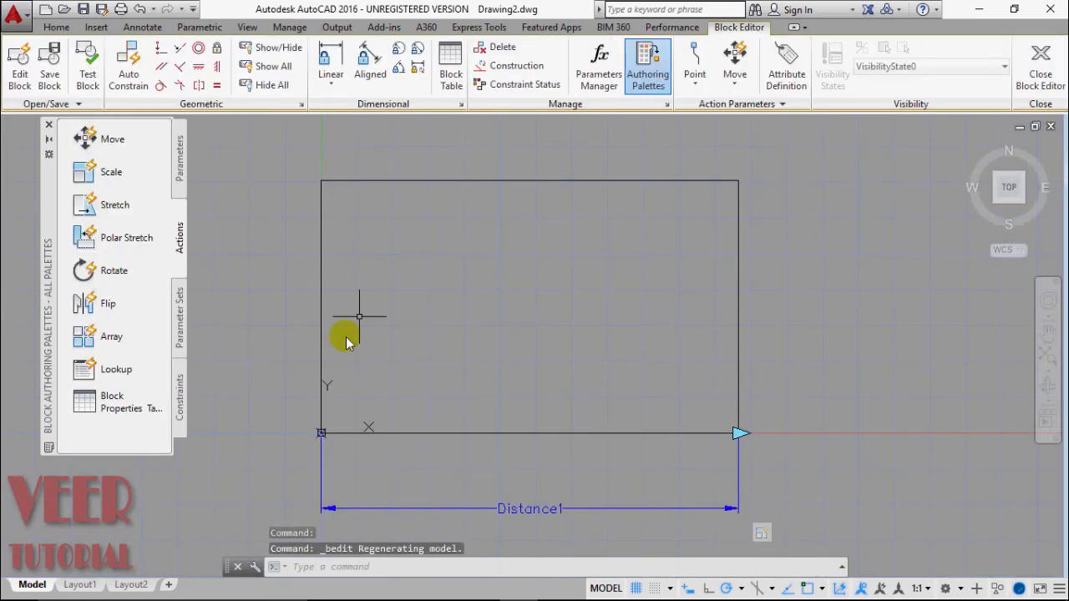
mouse_move(221, 183)
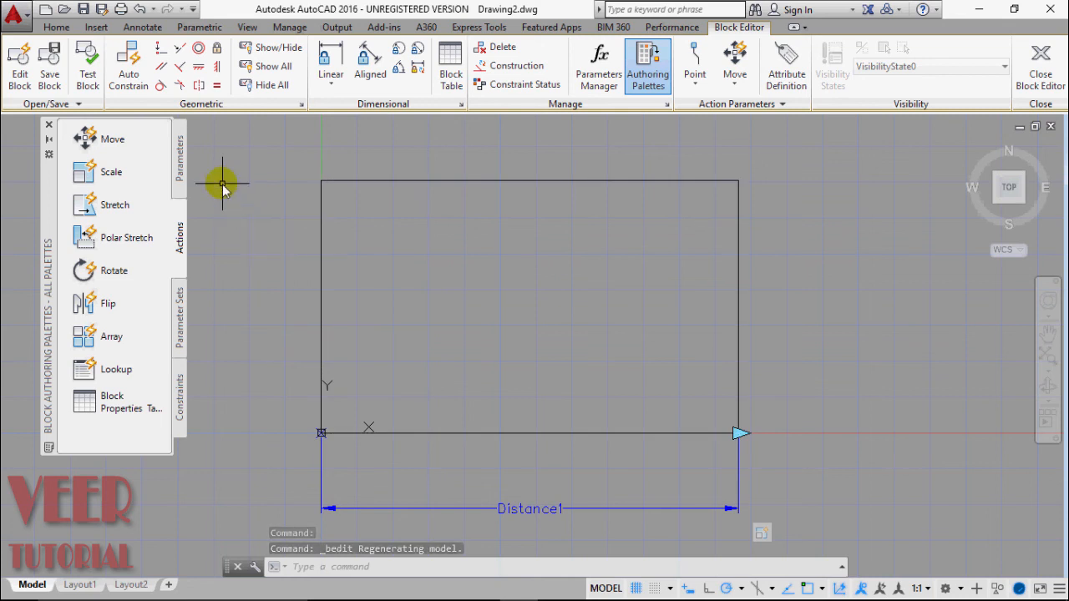
click(179, 154)
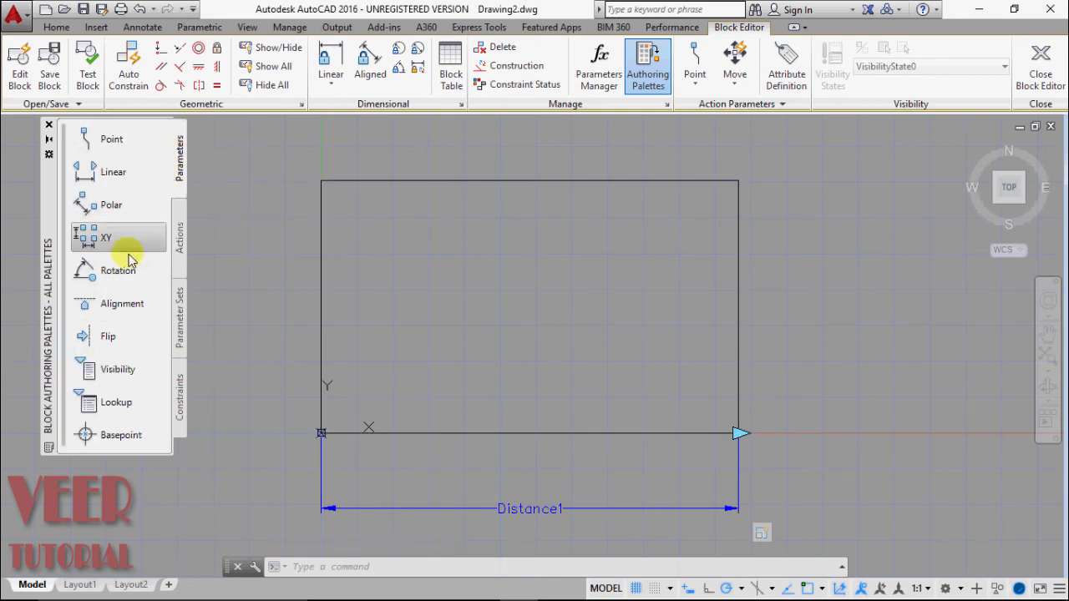
mouse_move(117, 270)
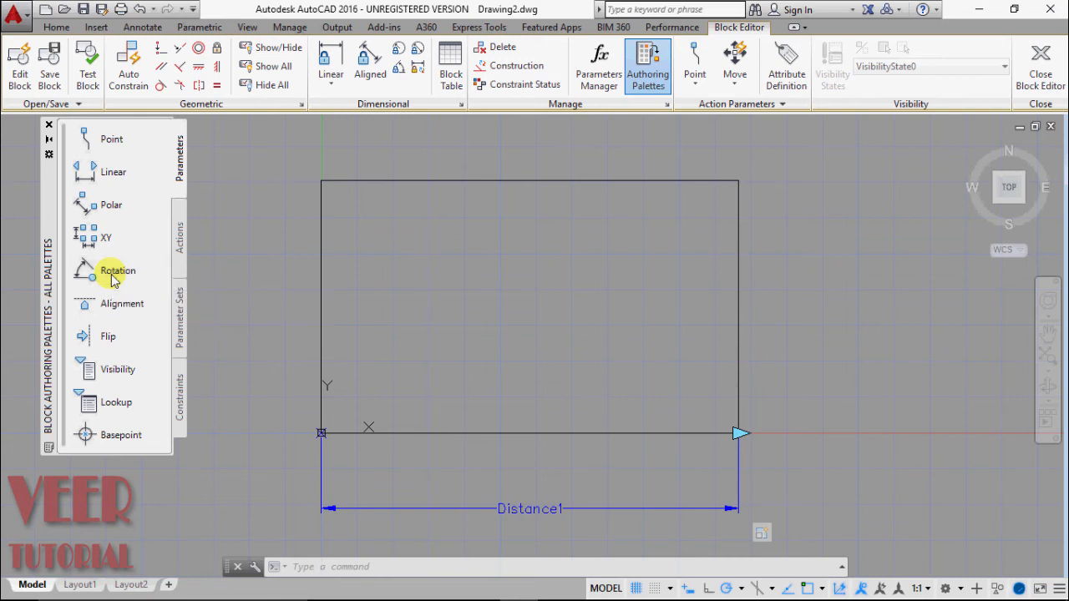
Step: Place rotation parameter Angle1 at the rectangle's lower-left corner, entering radius values
click(117, 271)
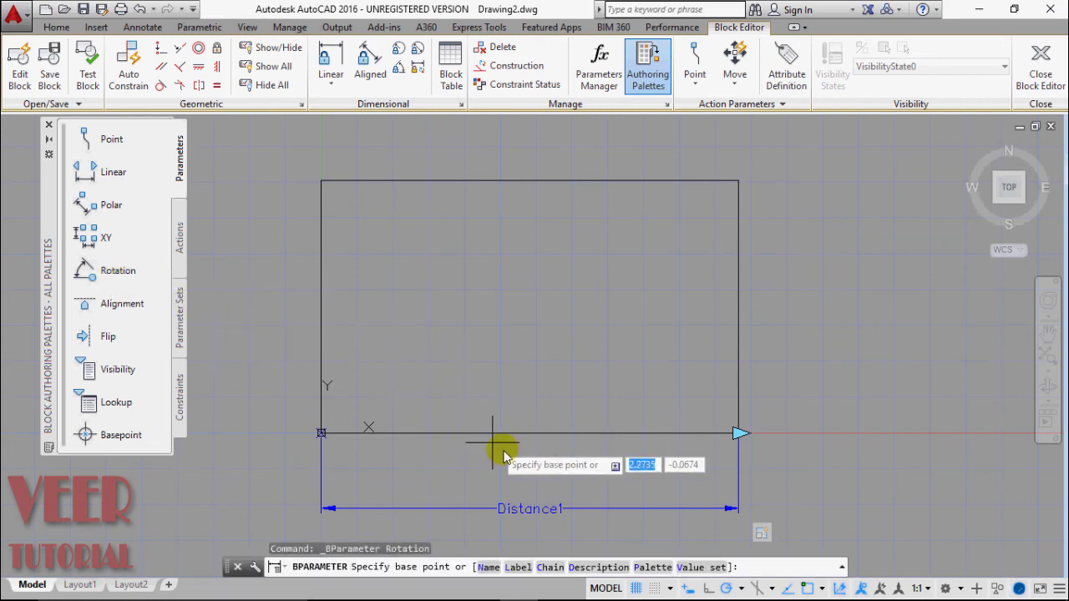
mouse_move(416, 459)
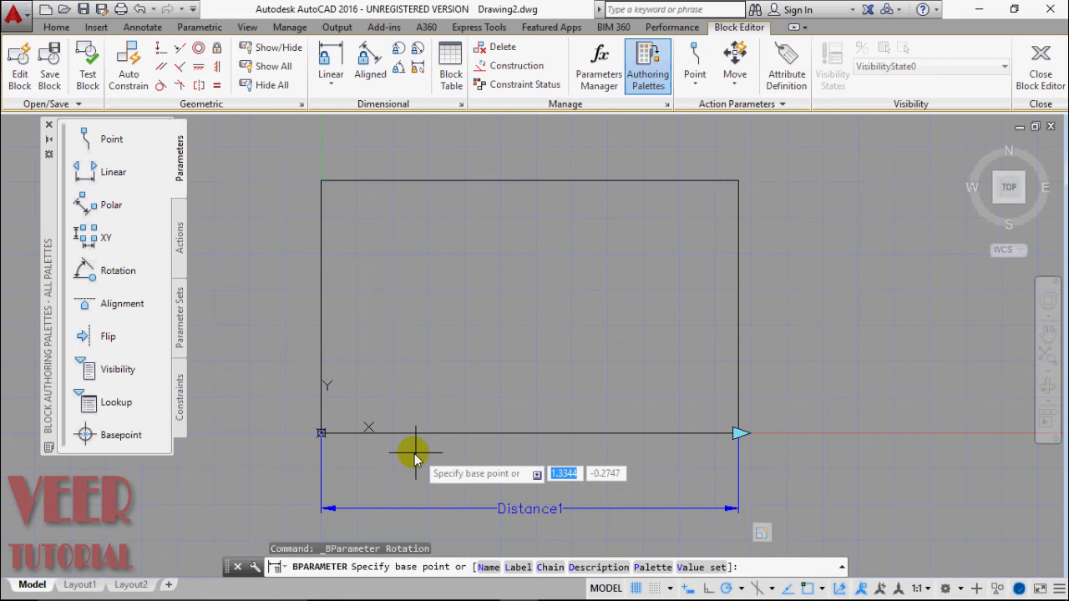
click(322, 432)
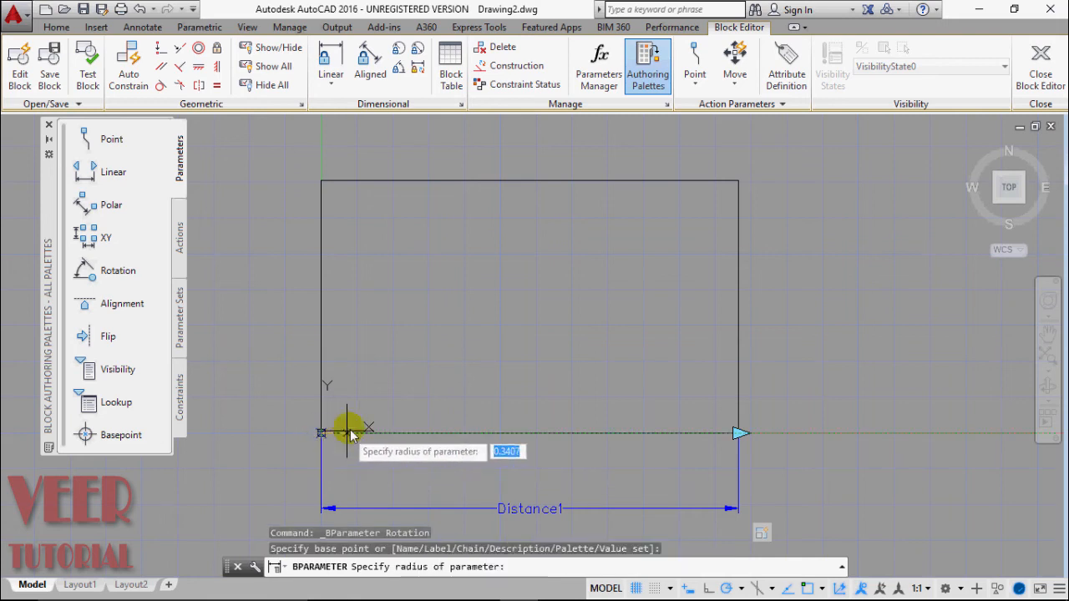
mouse_move(434, 401)
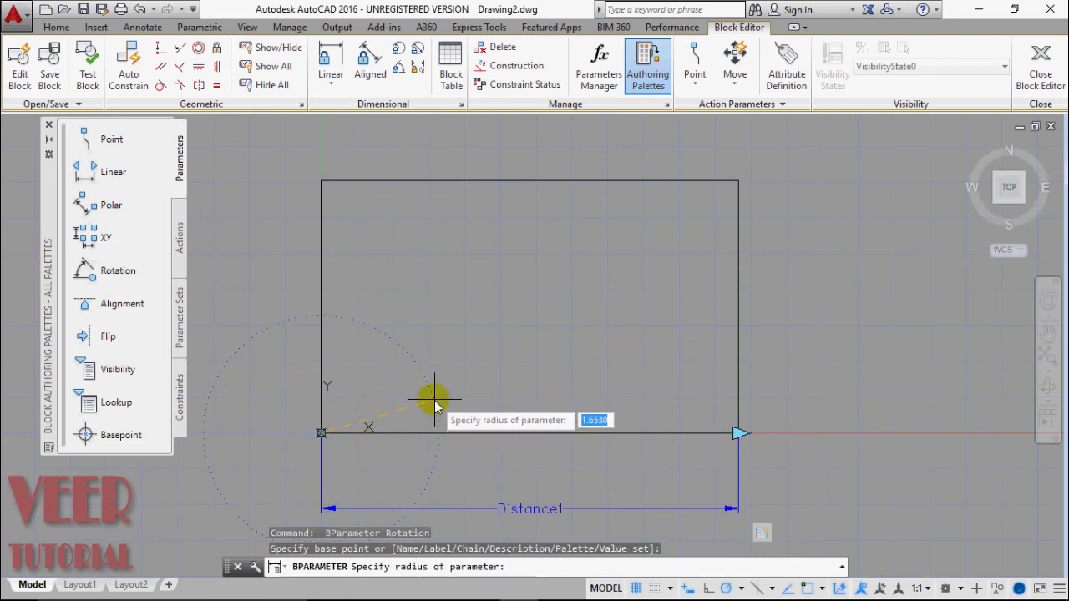
mouse_move(480, 384)
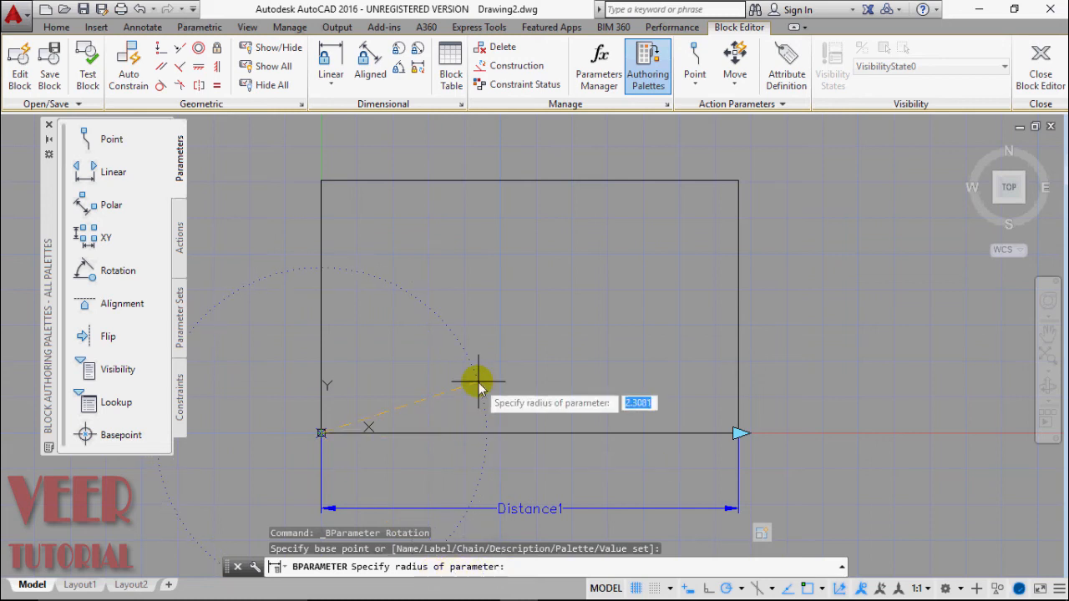
mouse_move(539, 351)
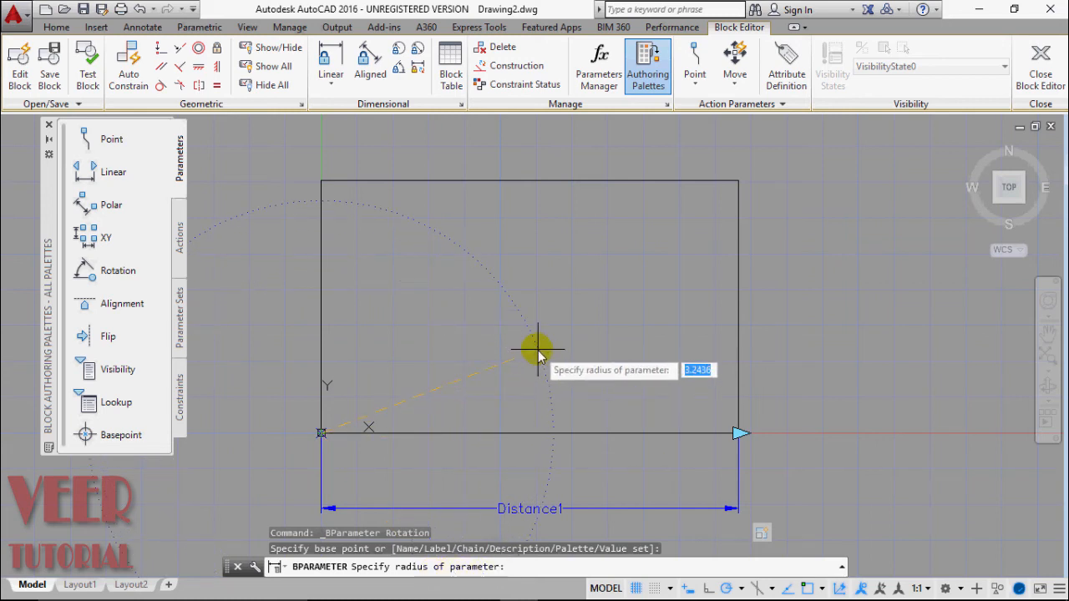
text(3)
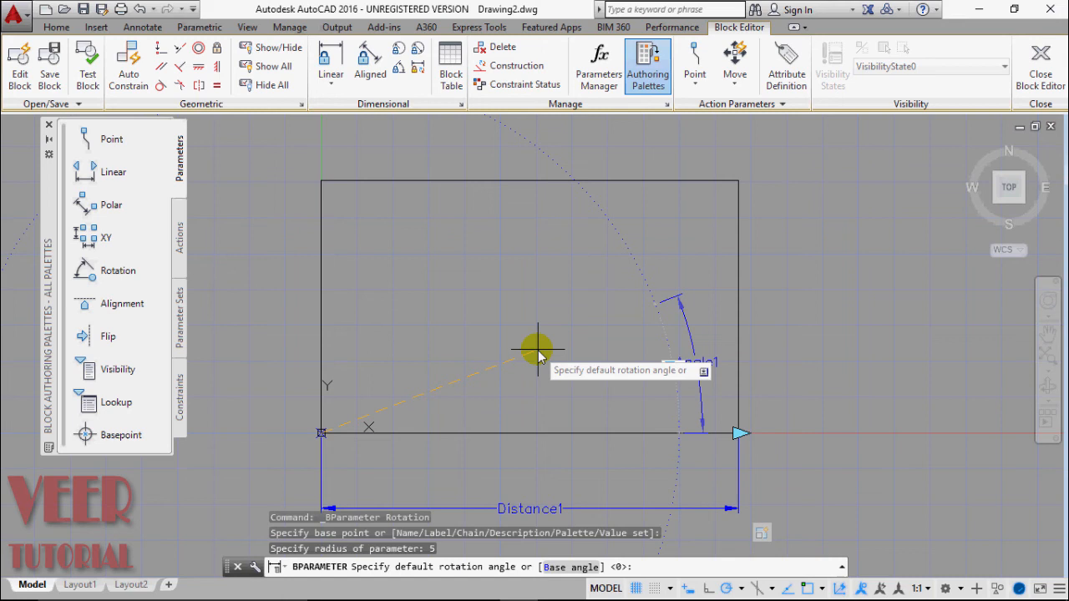
mouse_move(451, 401)
text(15)
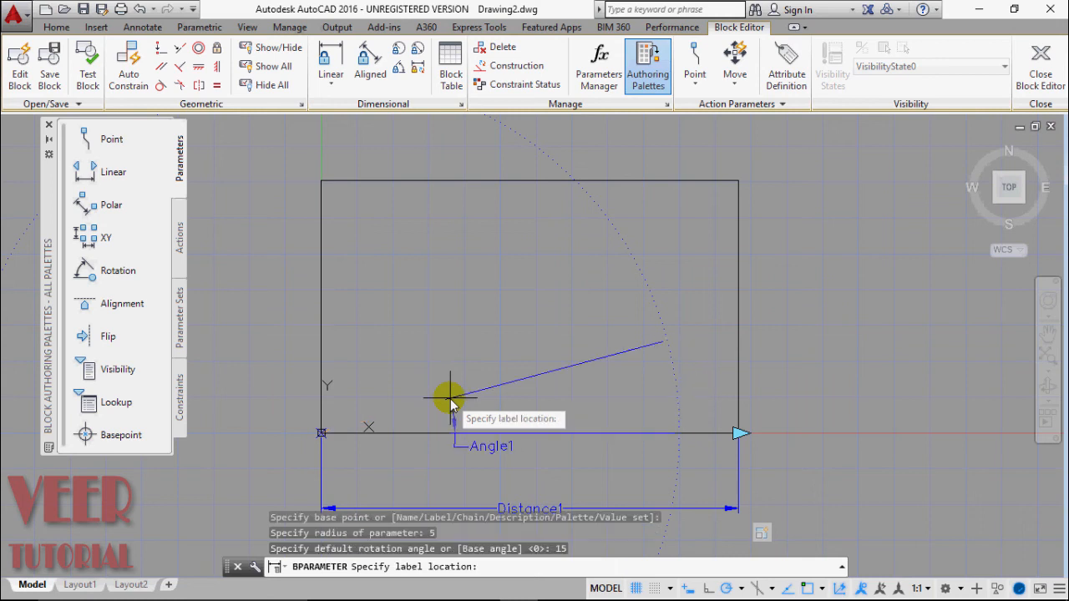
mouse_move(597, 372)
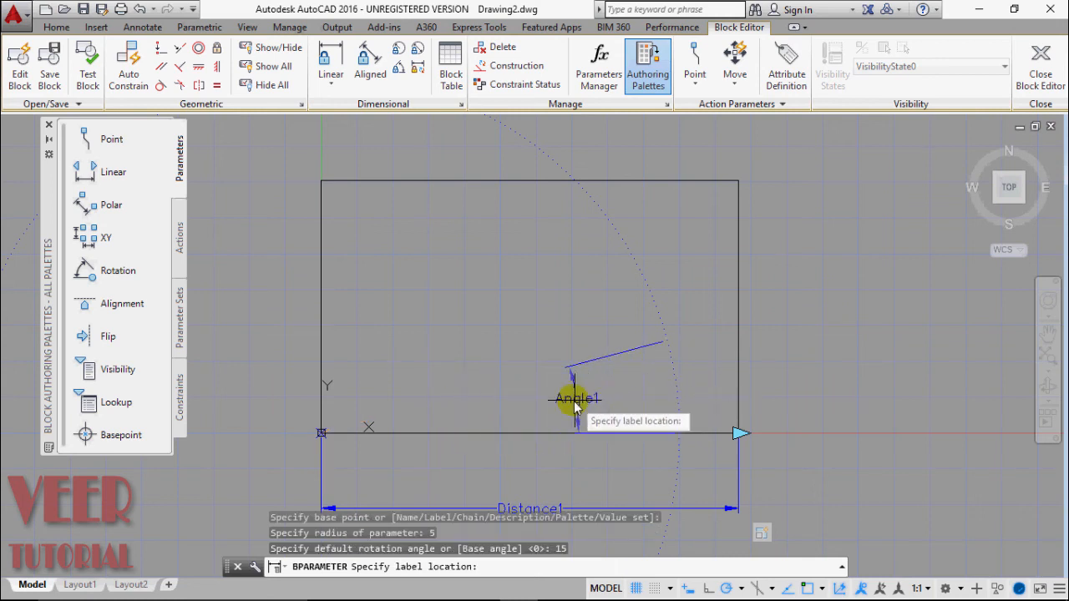
mouse_move(501, 418)
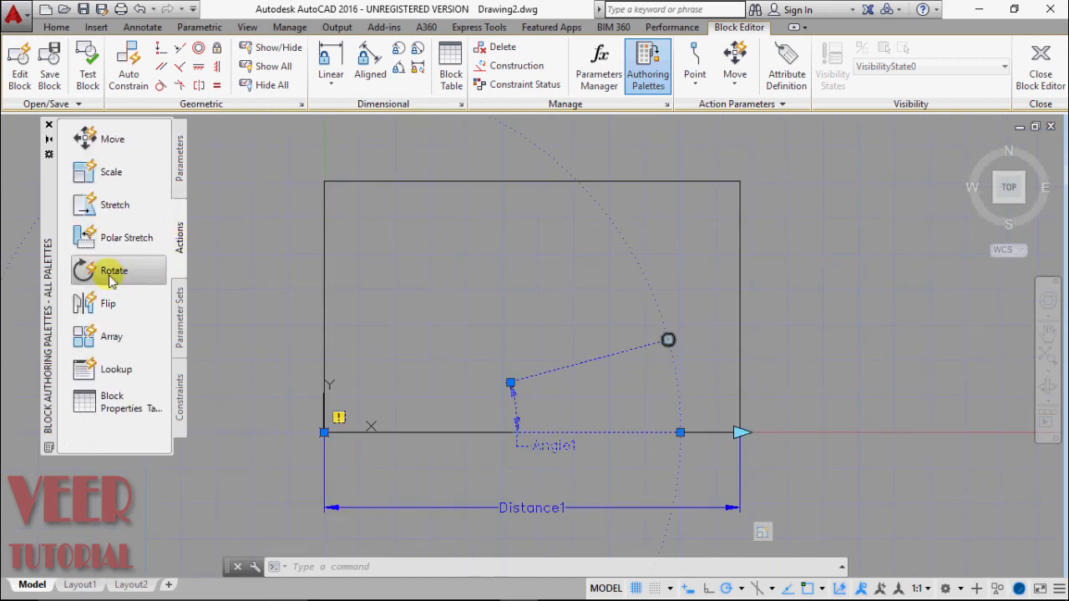
Step: Attach a Rotate action to Angle1 acting on the rectangle
click(113, 271)
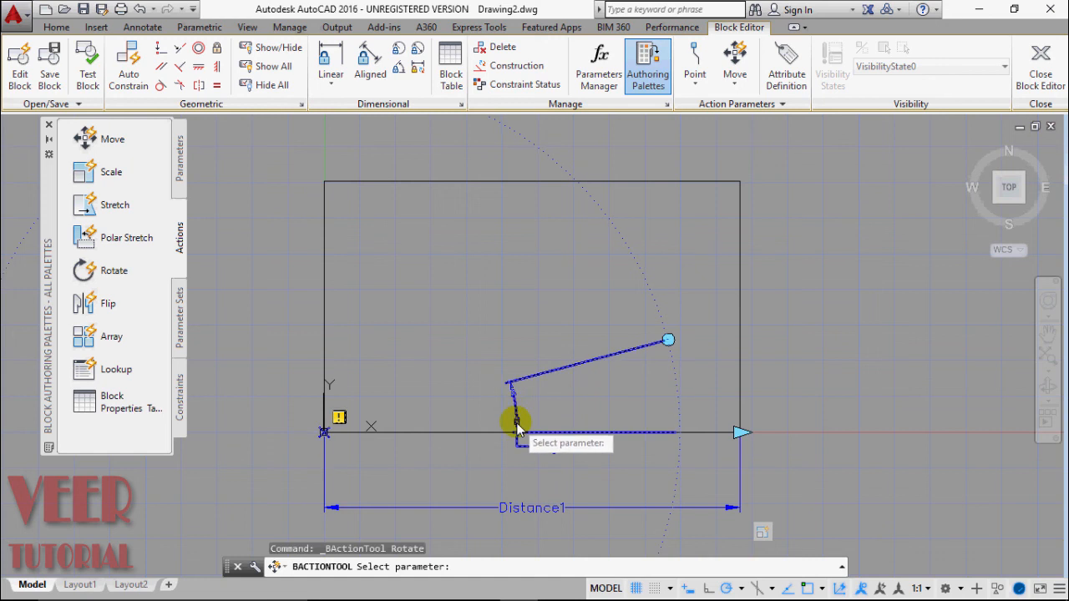
click(516, 422)
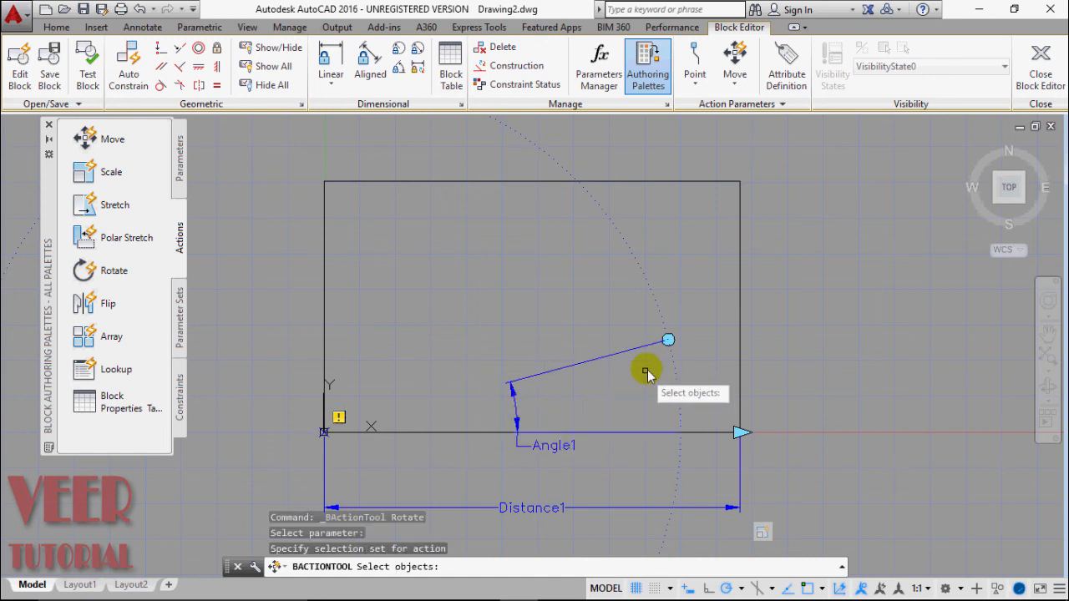
mouse_move(731, 180)
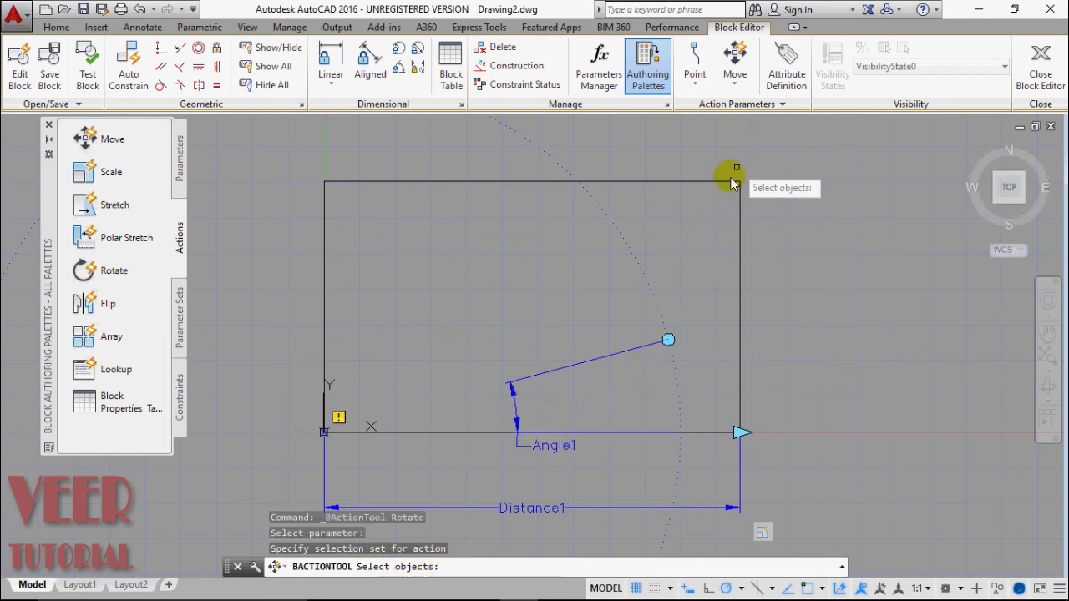
click(733, 169)
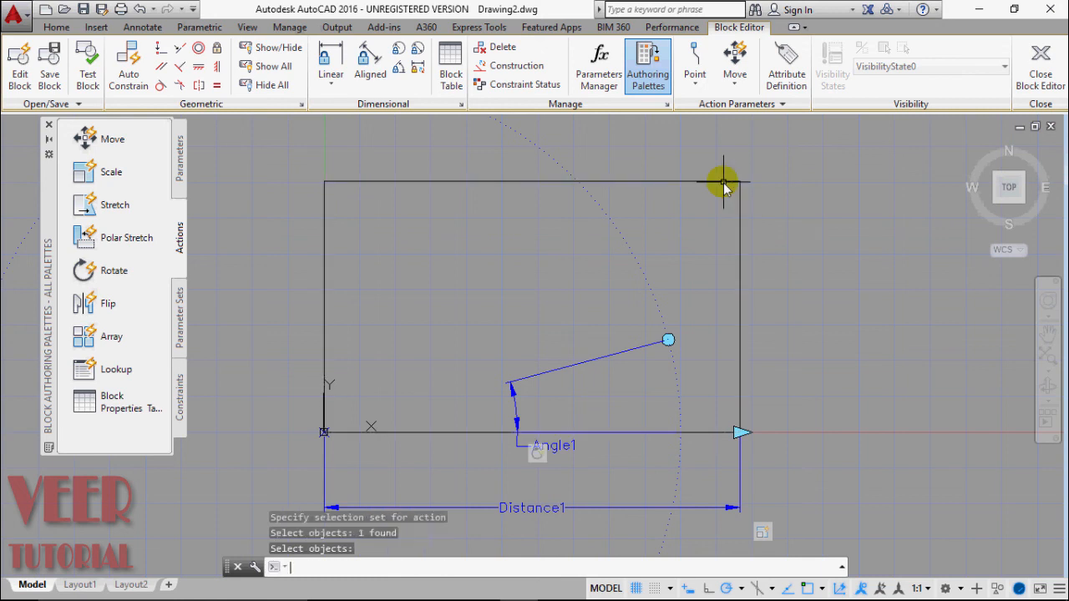
mouse_move(934, 167)
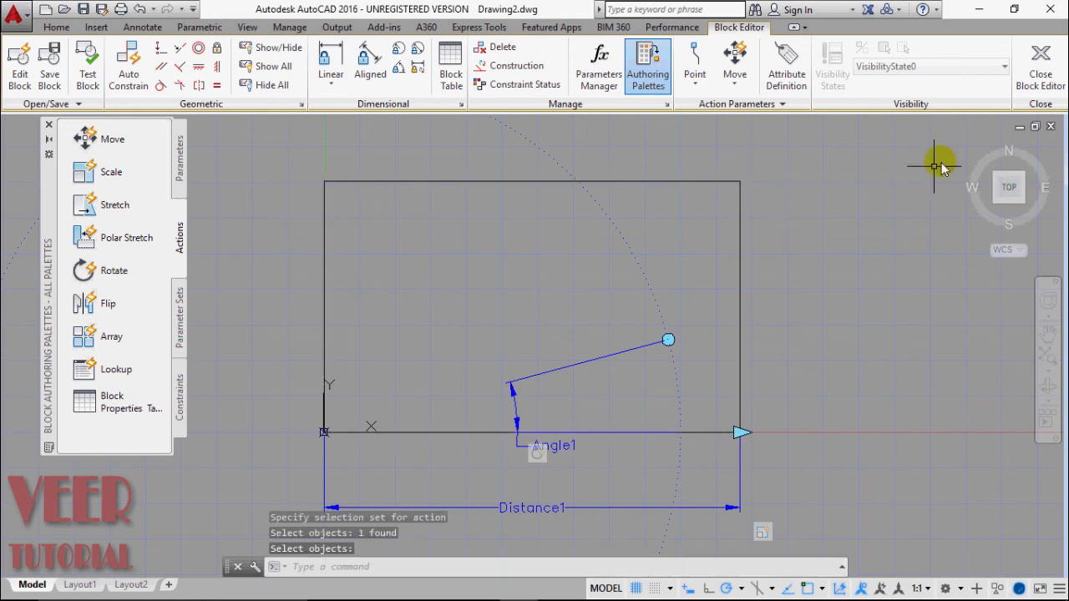
mouse_move(1040, 62)
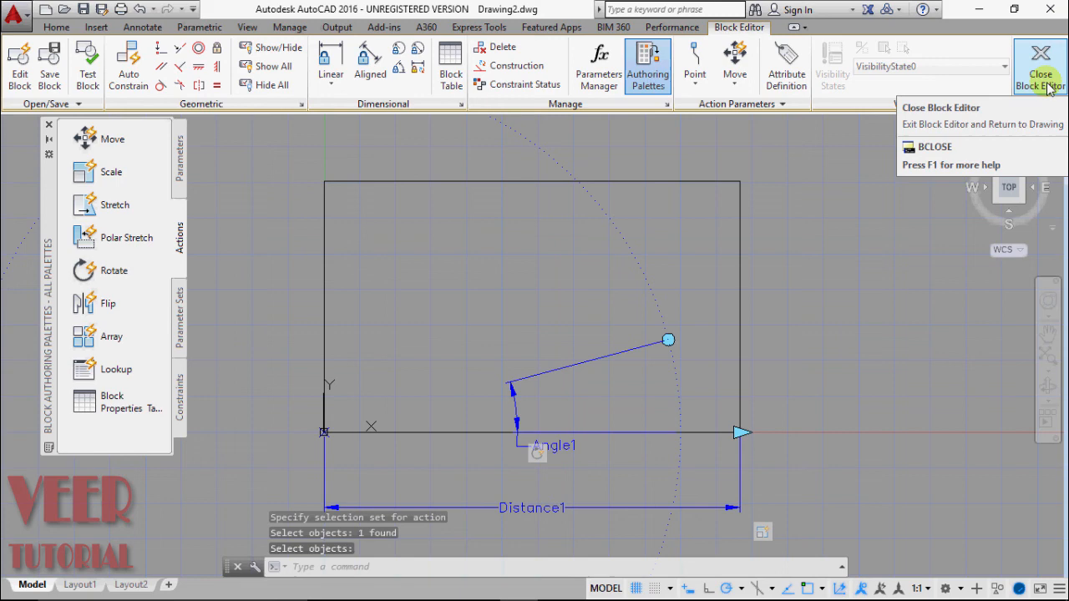
Step: Close the Block Editor and save the block changes
click(1040, 62)
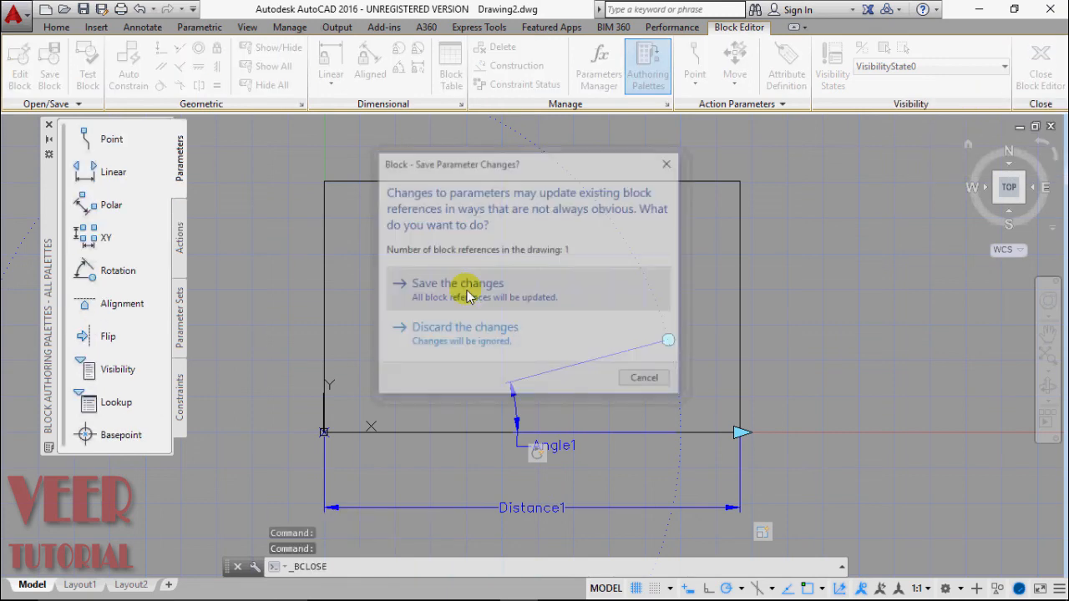
click(458, 283)
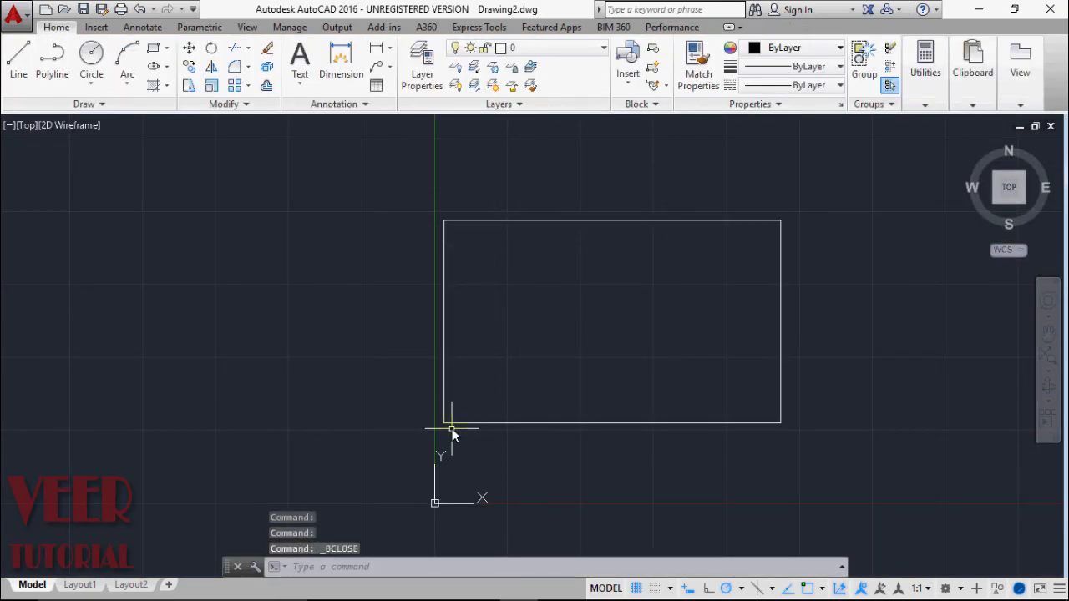
Step: Rotate the rectangle block counter-clockwise using its Angle1 rotation grip
click(612, 422)
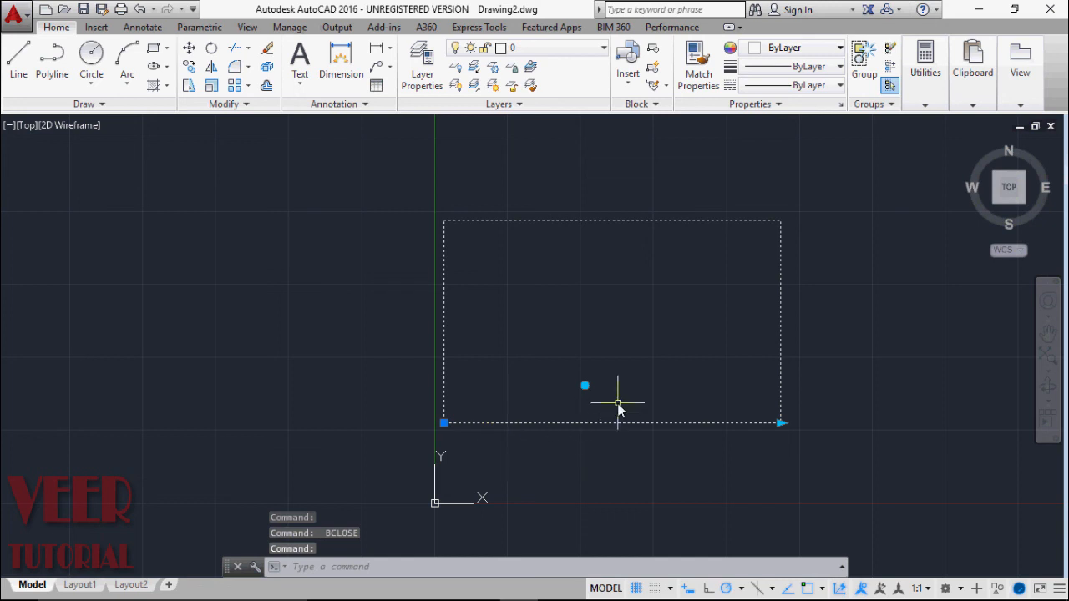
mouse_move(585, 397)
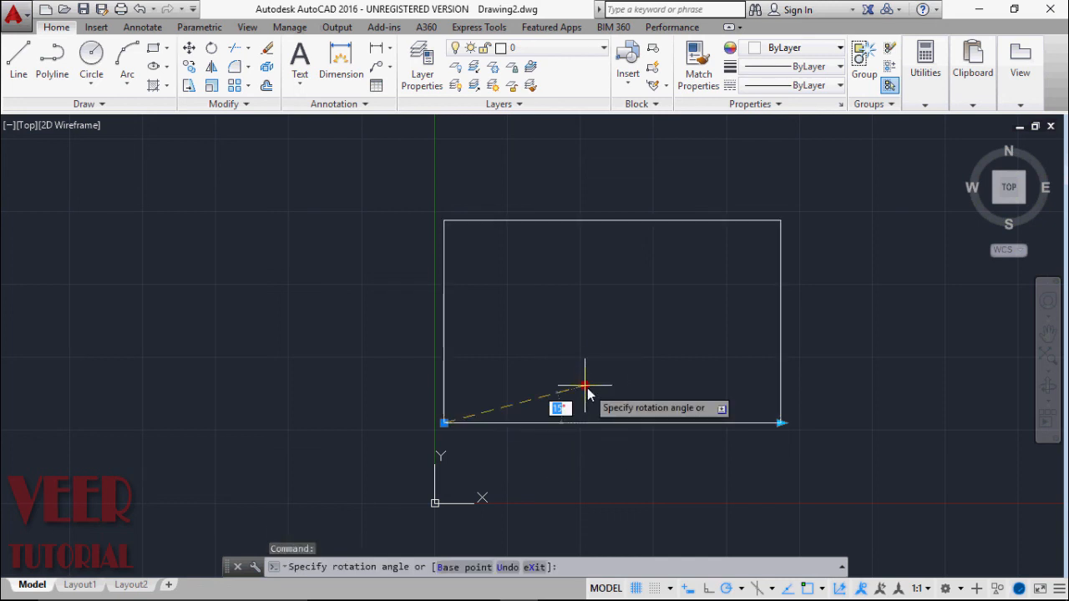
mouse_move(602, 343)
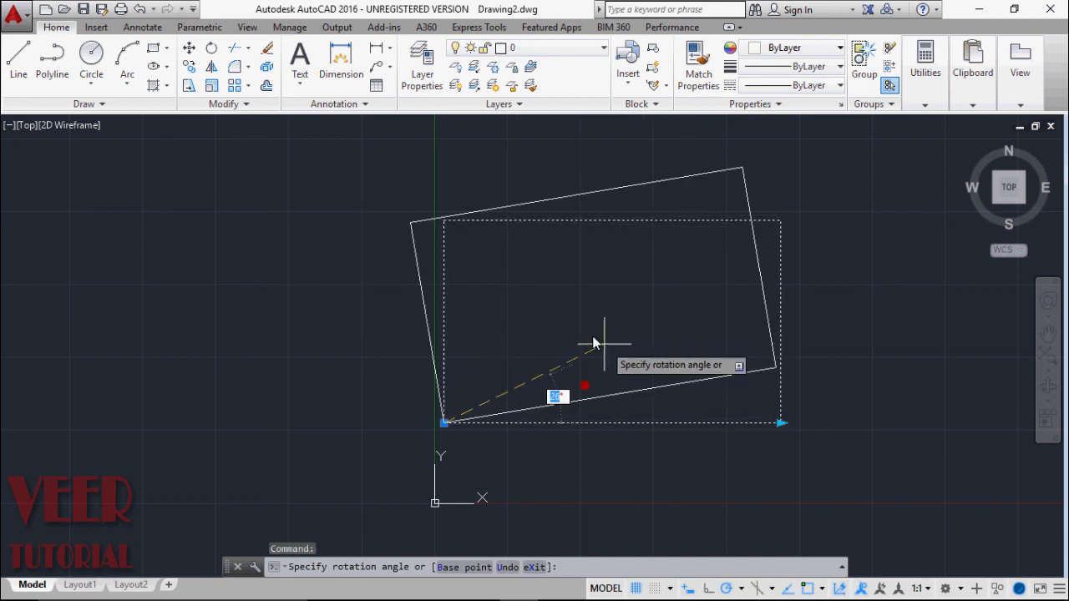
mouse_move(556, 351)
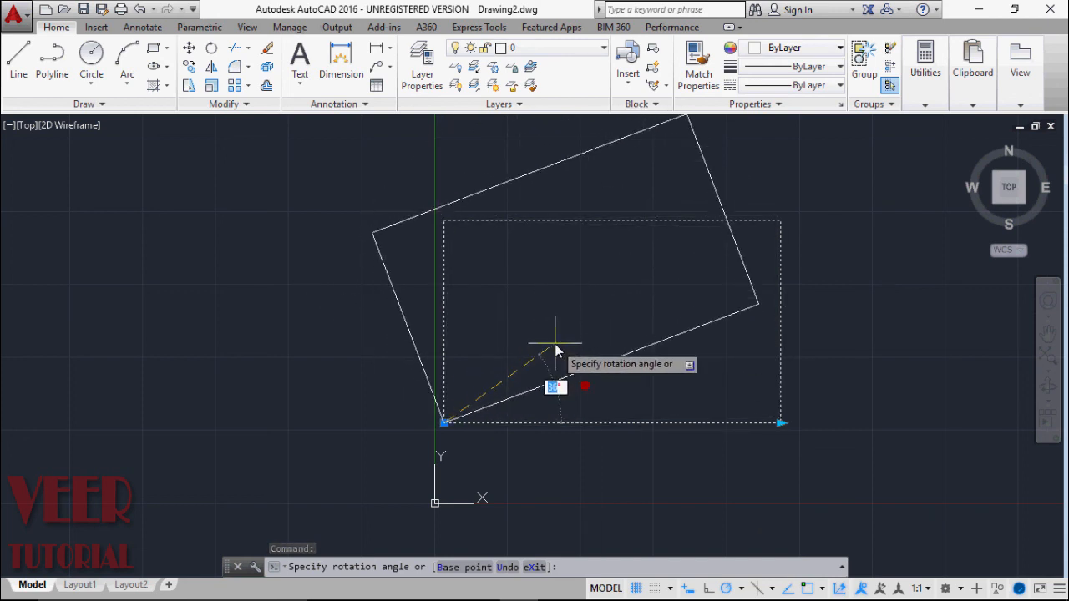
click(778, 424)
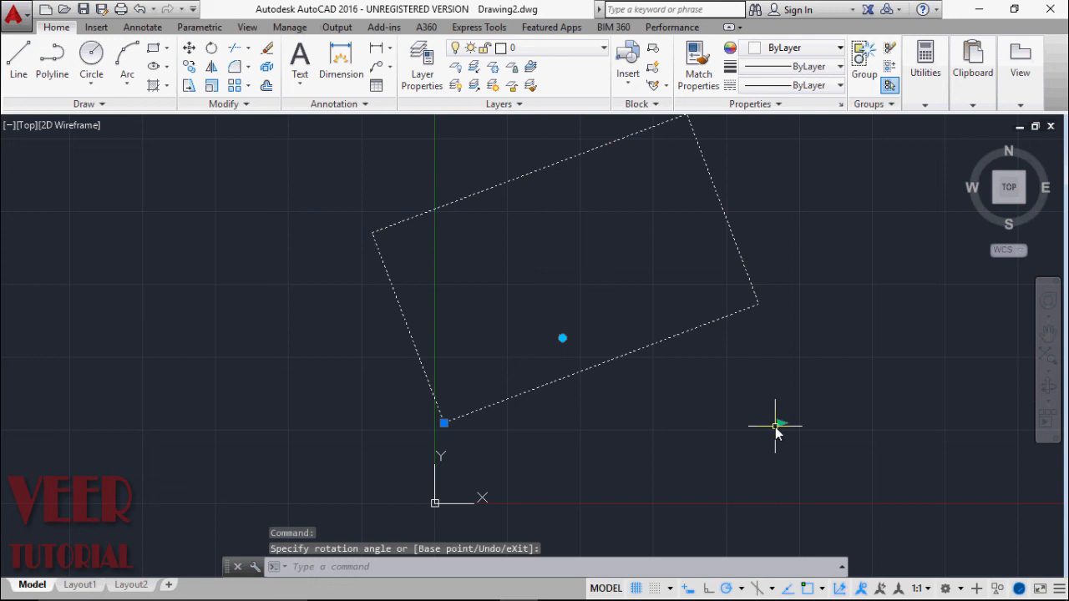